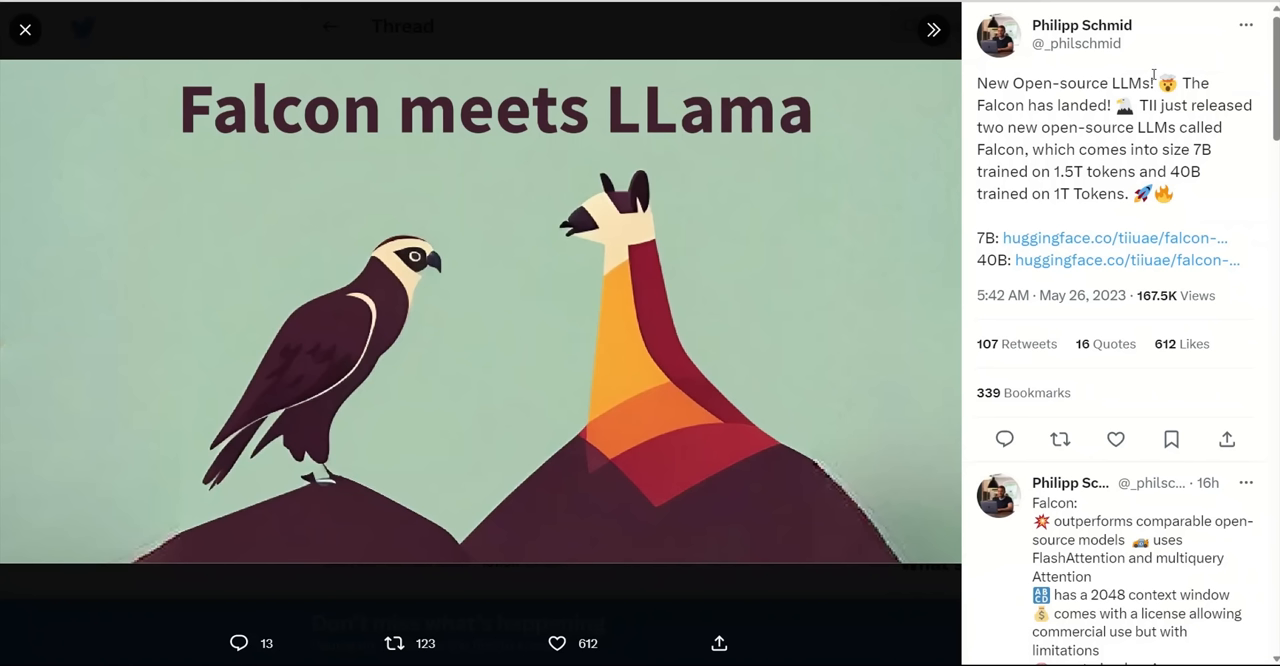
mouse_move(1063, 375)
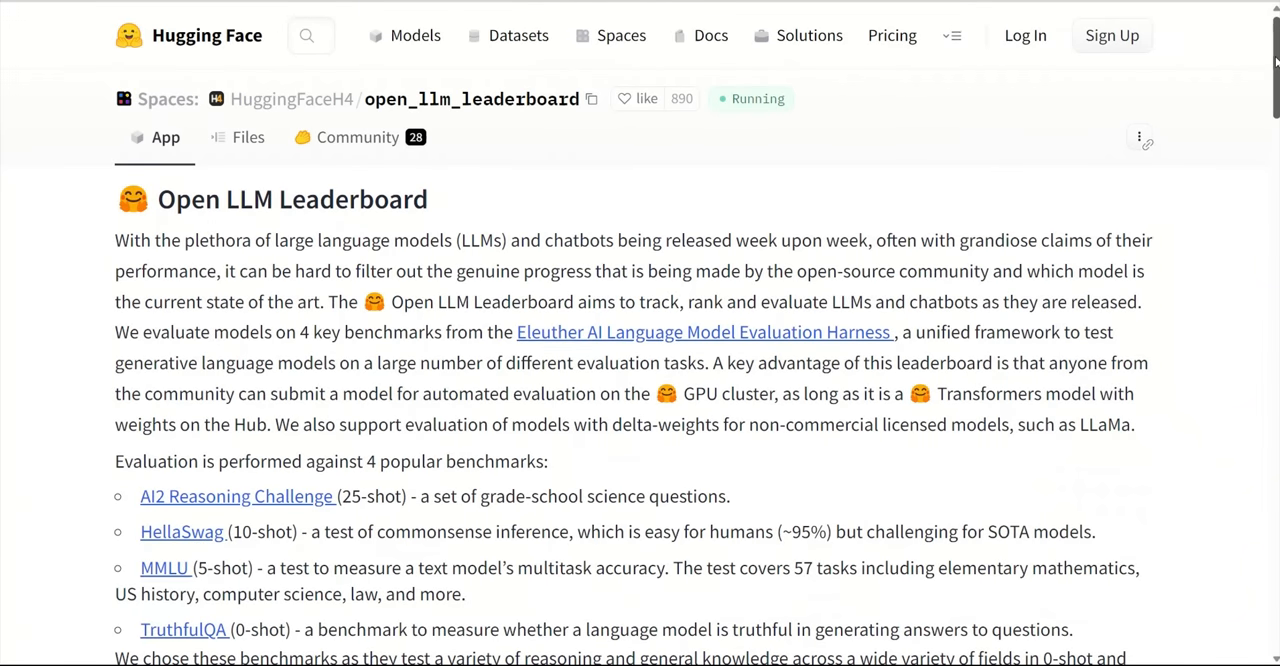
Step: Scroll the Open LLM Leaderboard table to review falcon-40b's MMLU and TruthfulQA scores
scroll(down, 3)
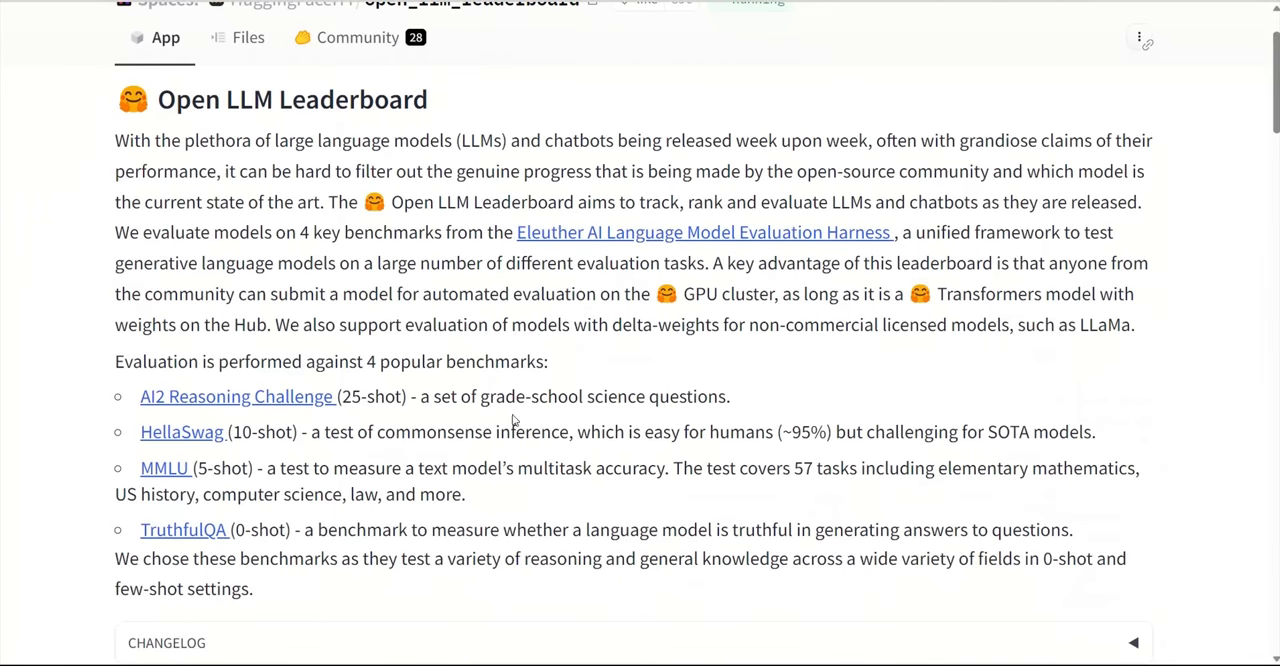
scroll(down, 3)
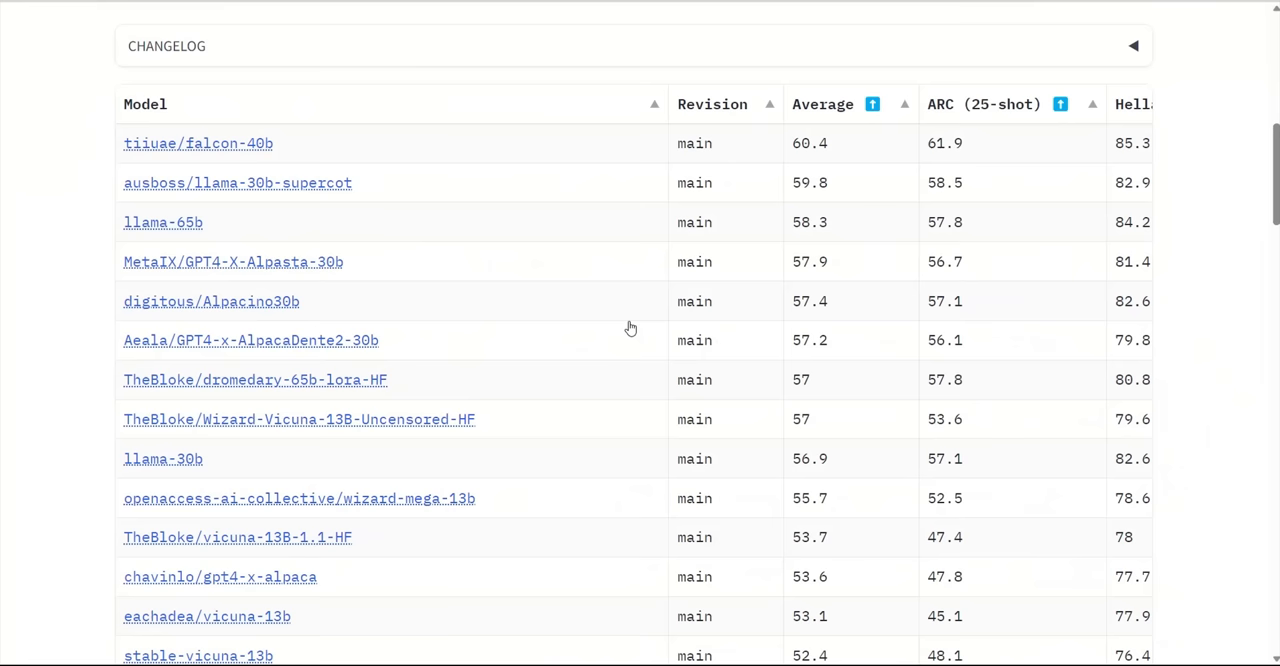
scroll(right, 3)
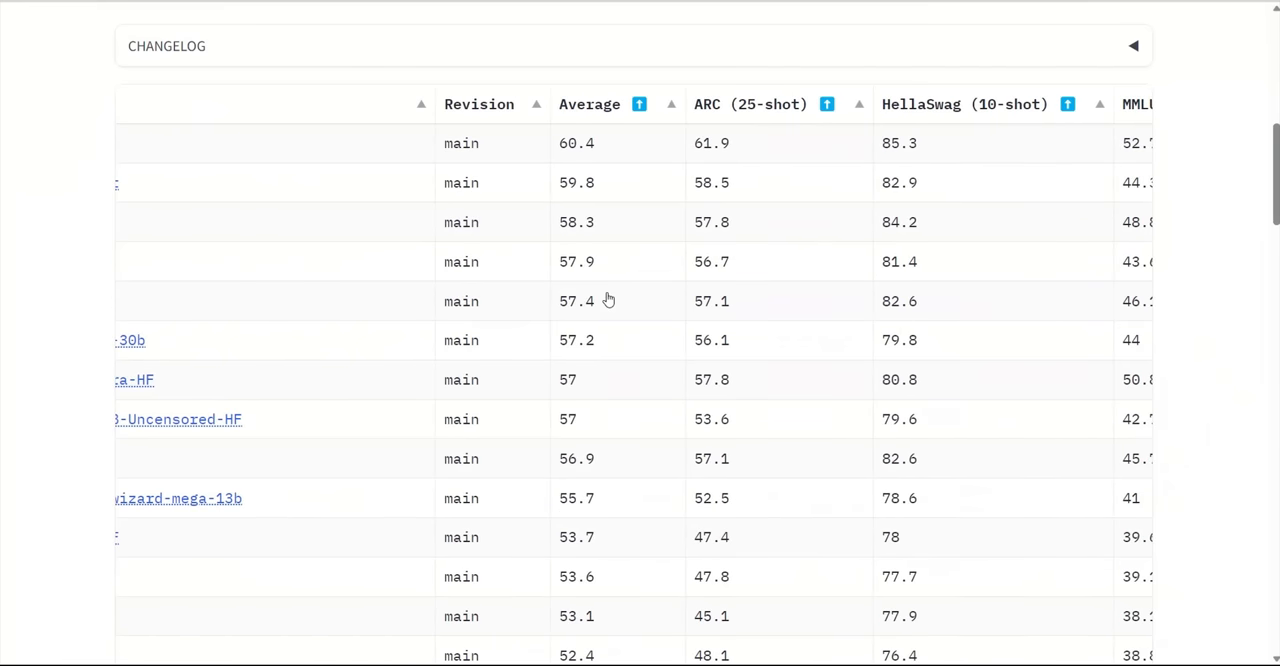
scroll(left, 3)
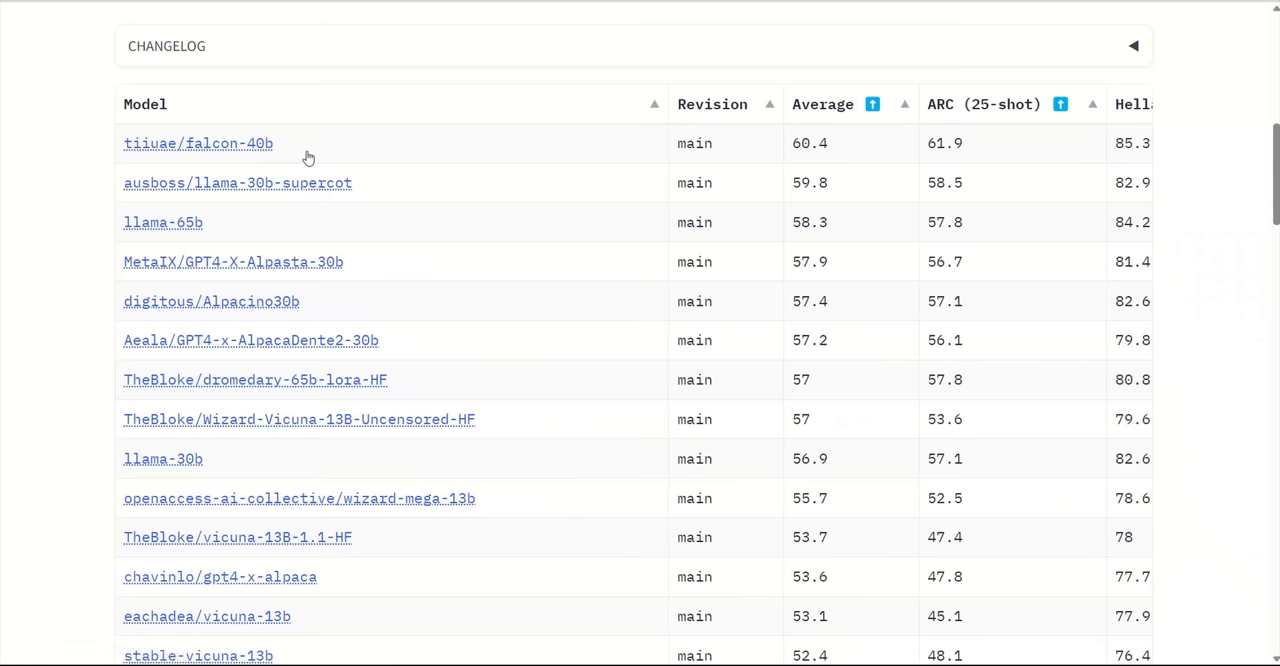
mouse_move(505, 230)
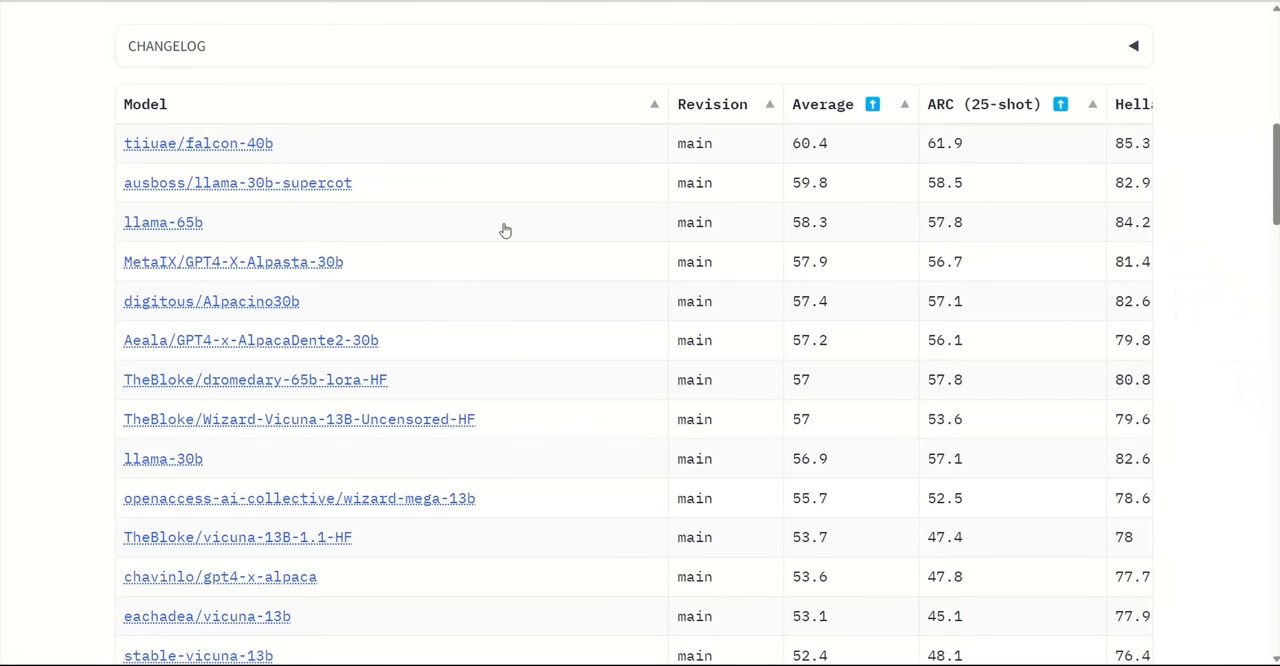
mouse_move(852, 222)
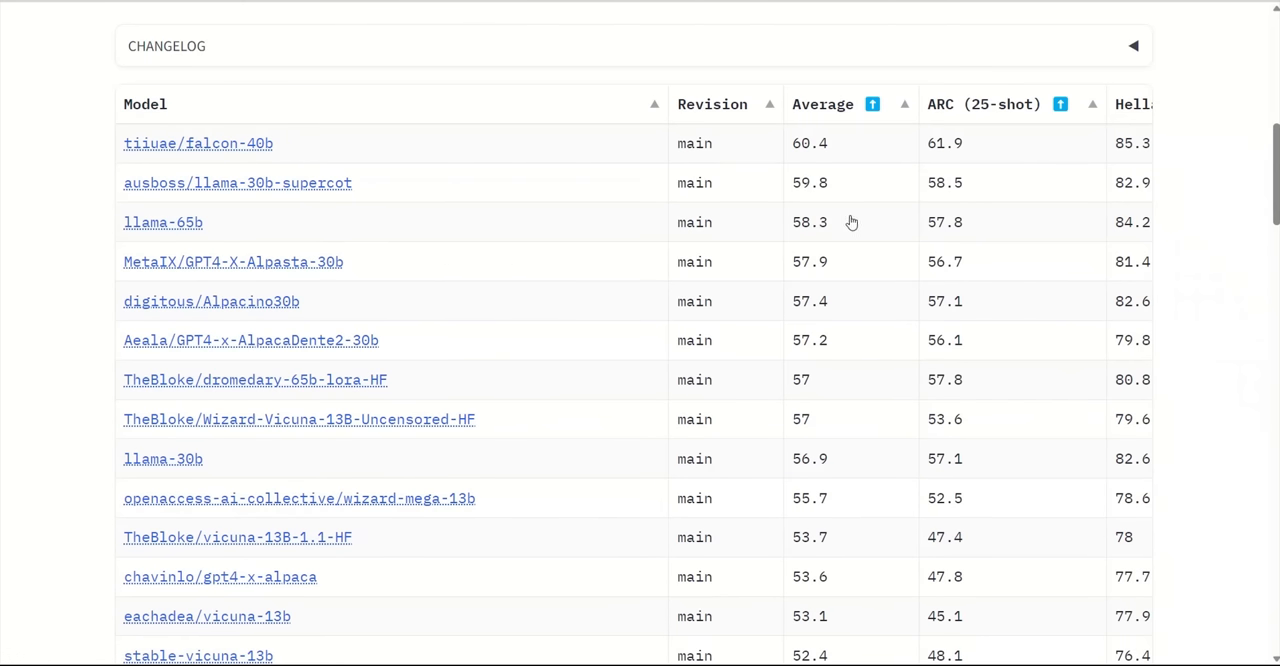
scroll(down, 3)
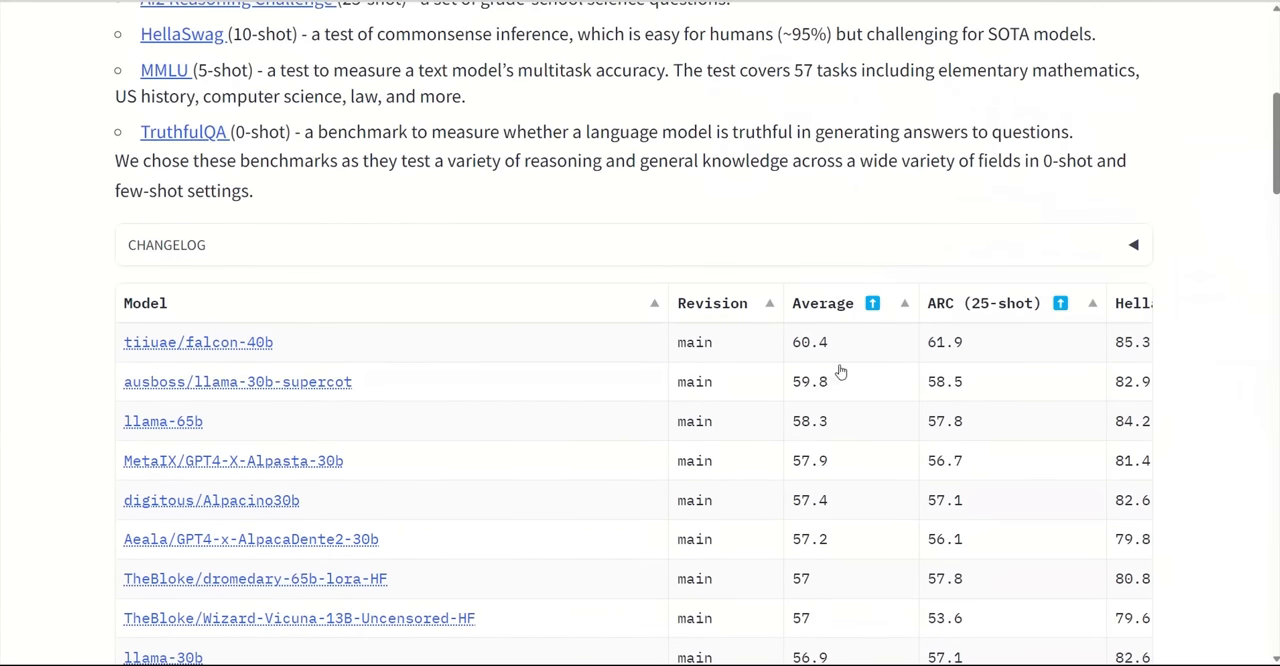
scroll(right, 3)
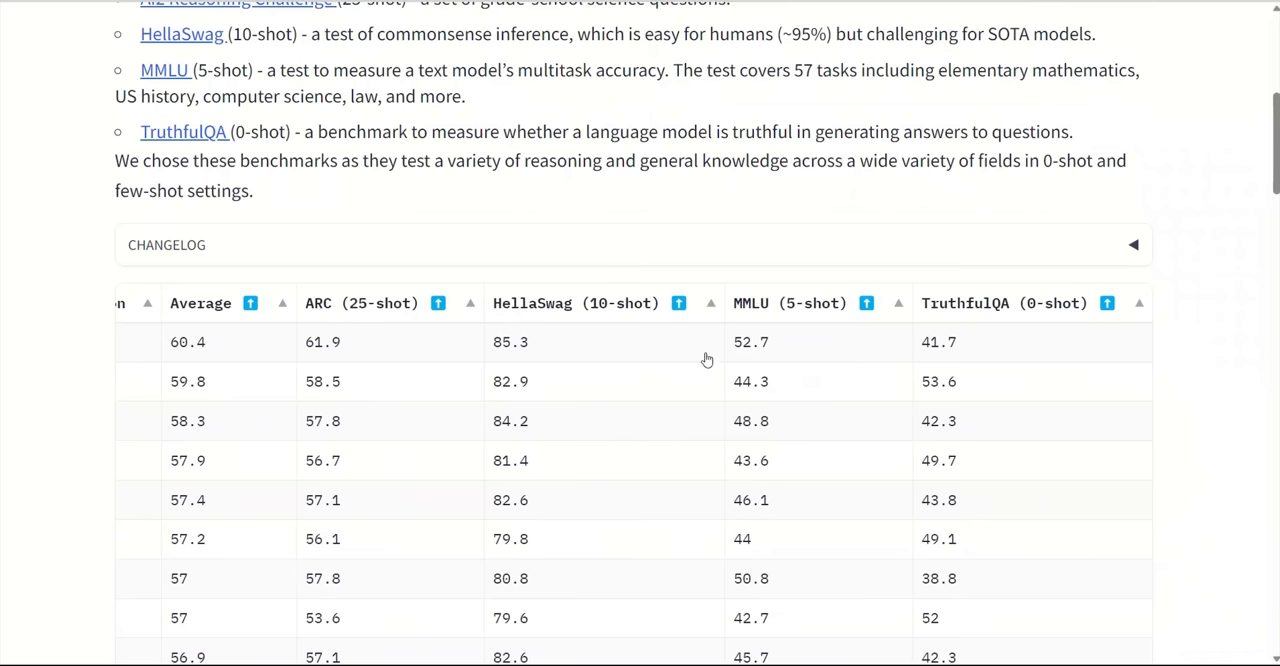
mouse_move(745, 395)
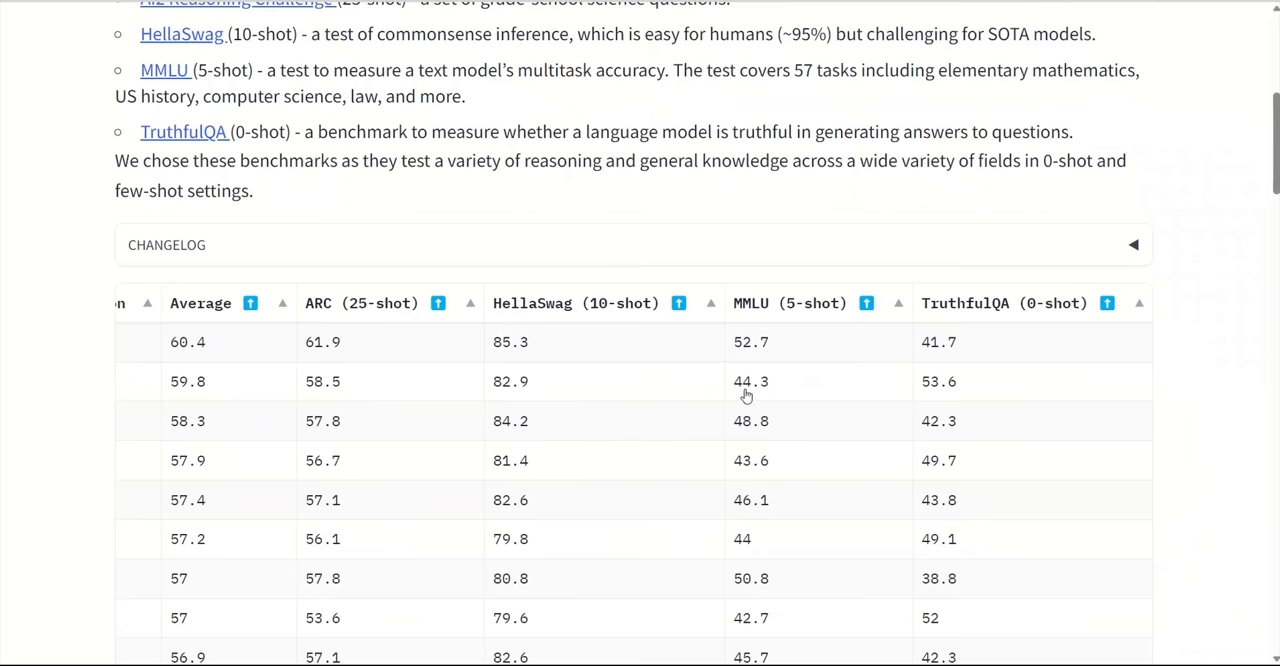
scroll(left, 3)
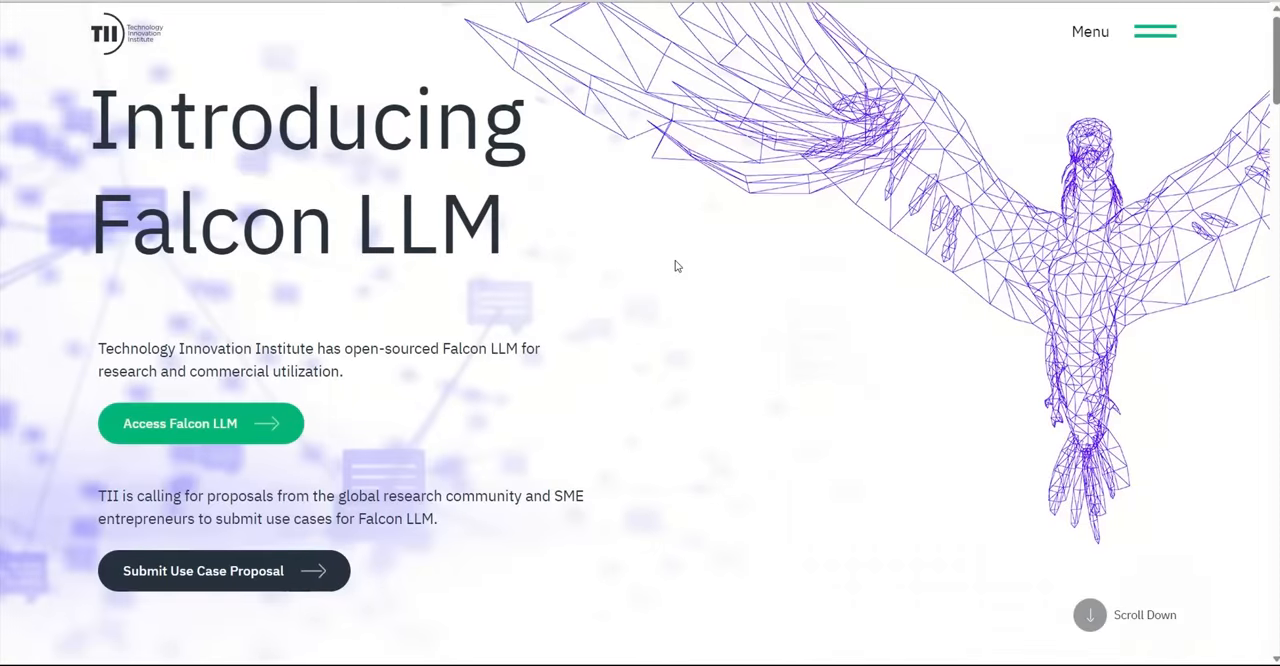
mouse_move(531, 540)
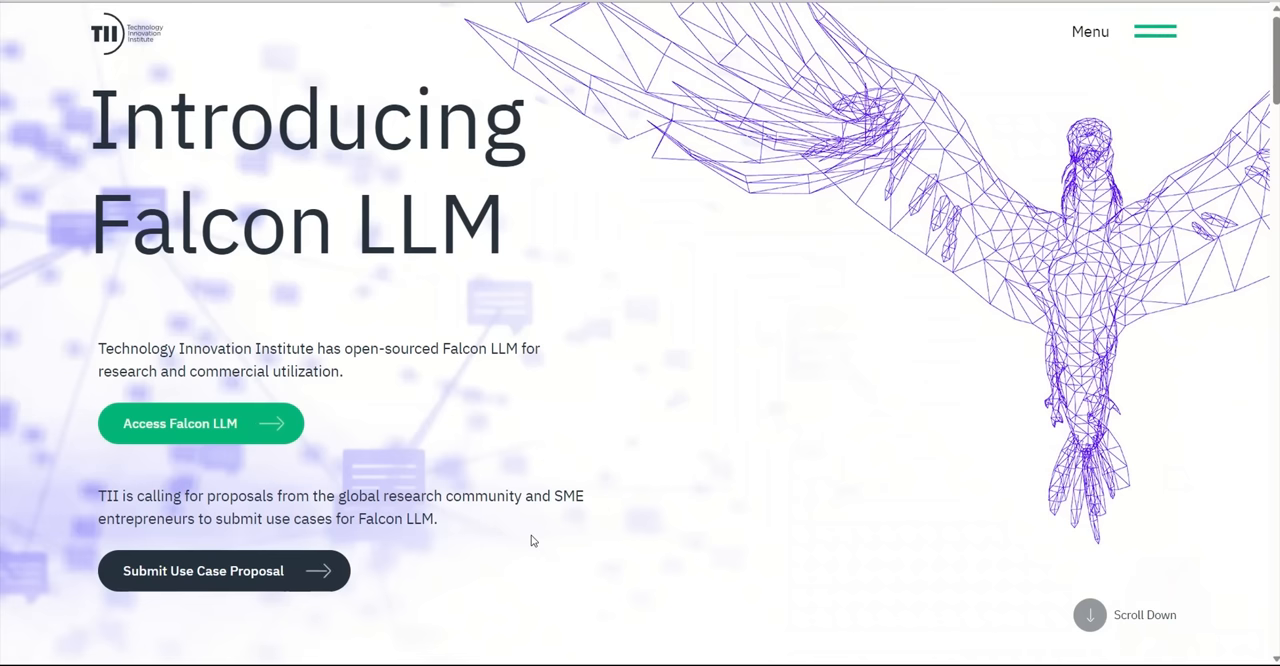
Step: Scroll TII's Falcon LLM page to the Overview of the 40B, one-trillion-token model
scroll(down, 3)
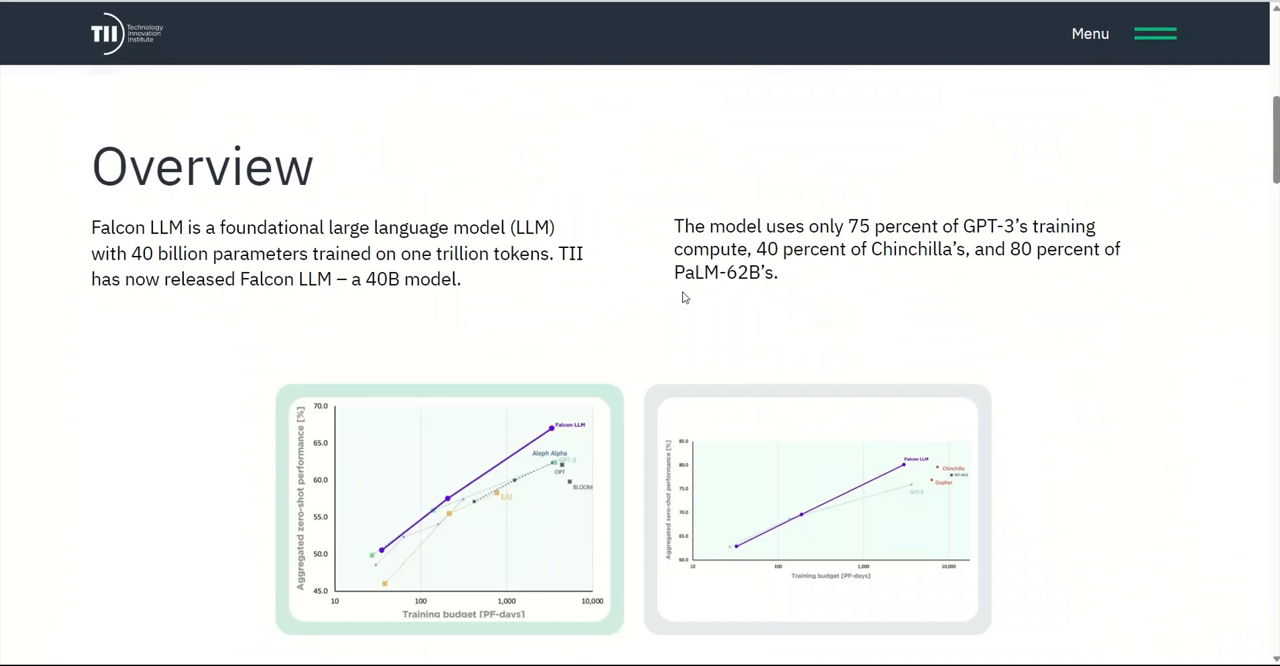
mouse_move(1087, 333)
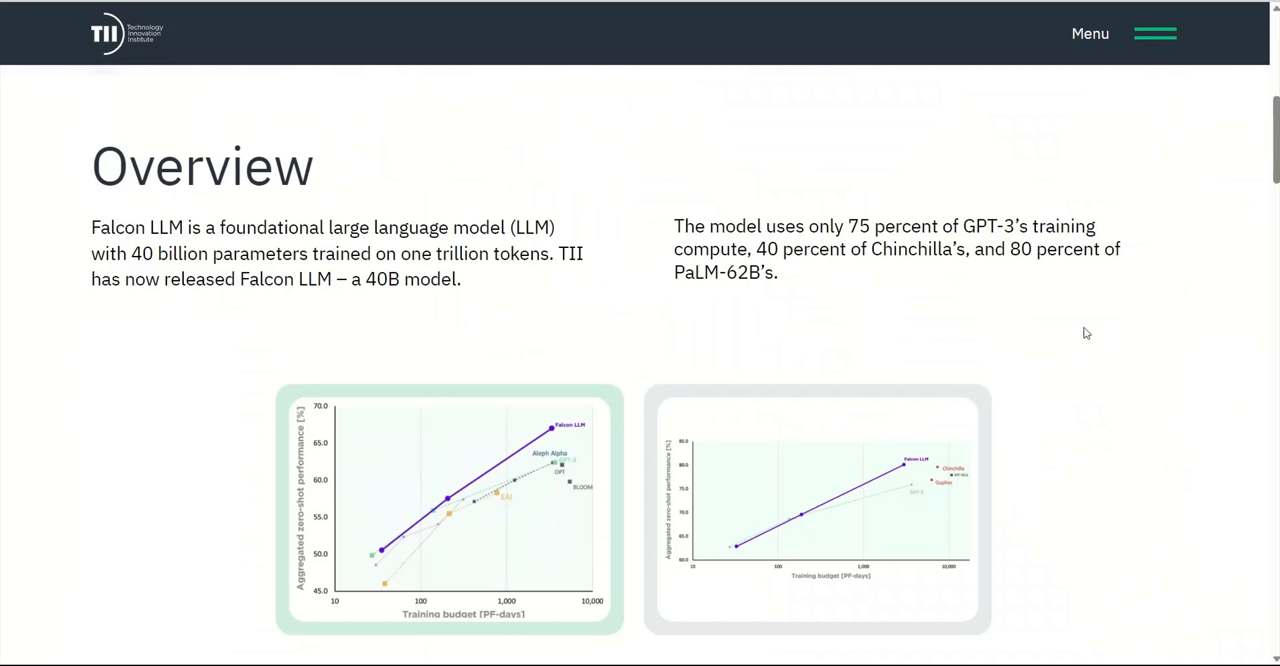
mouse_move(996, 302)
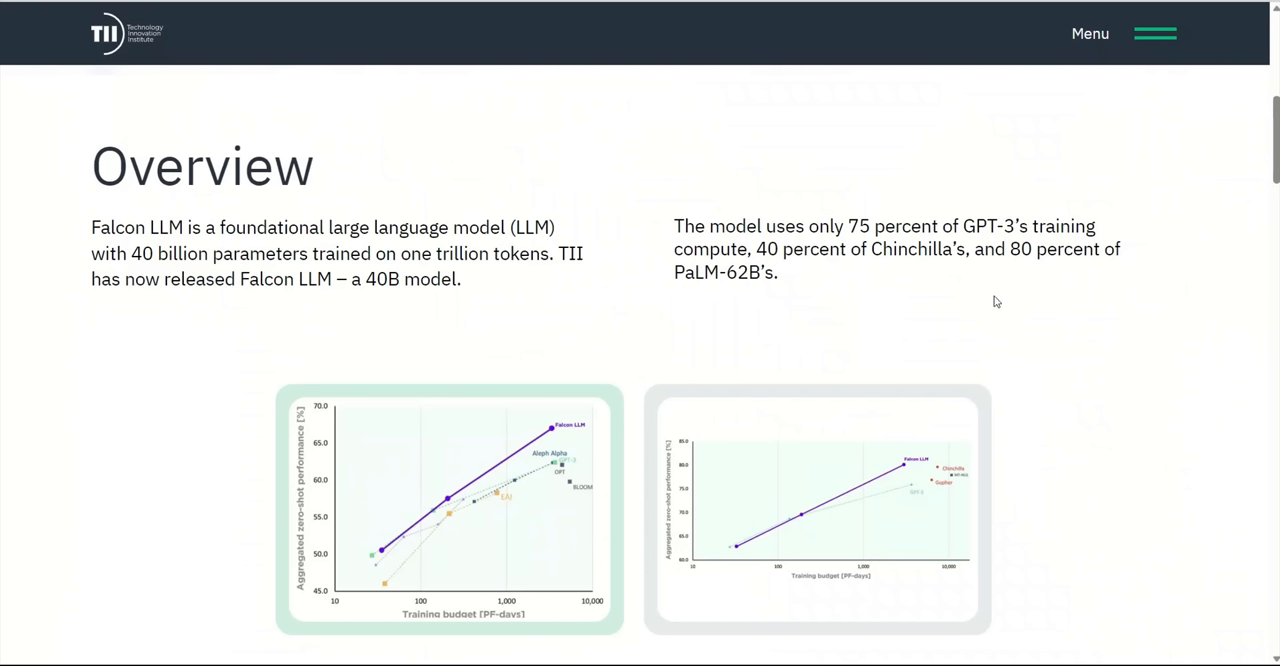
mouse_move(925, 316)
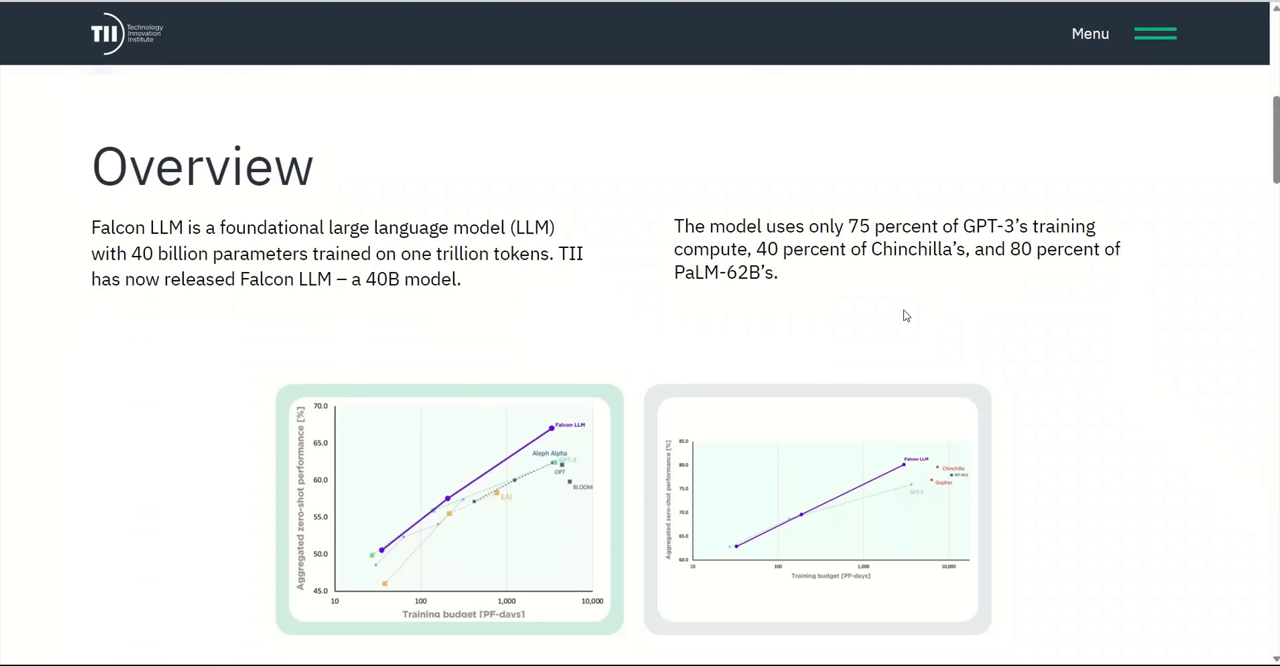
mouse_move(813, 216)
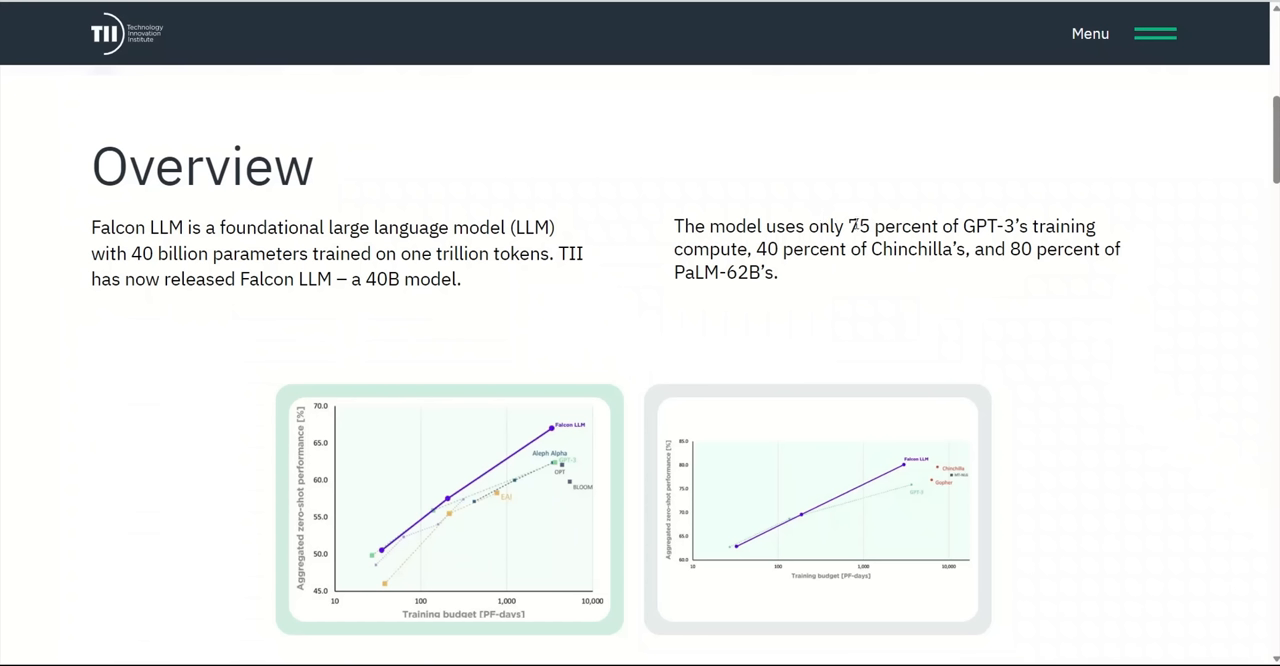
drag(847, 226, 1017, 226)
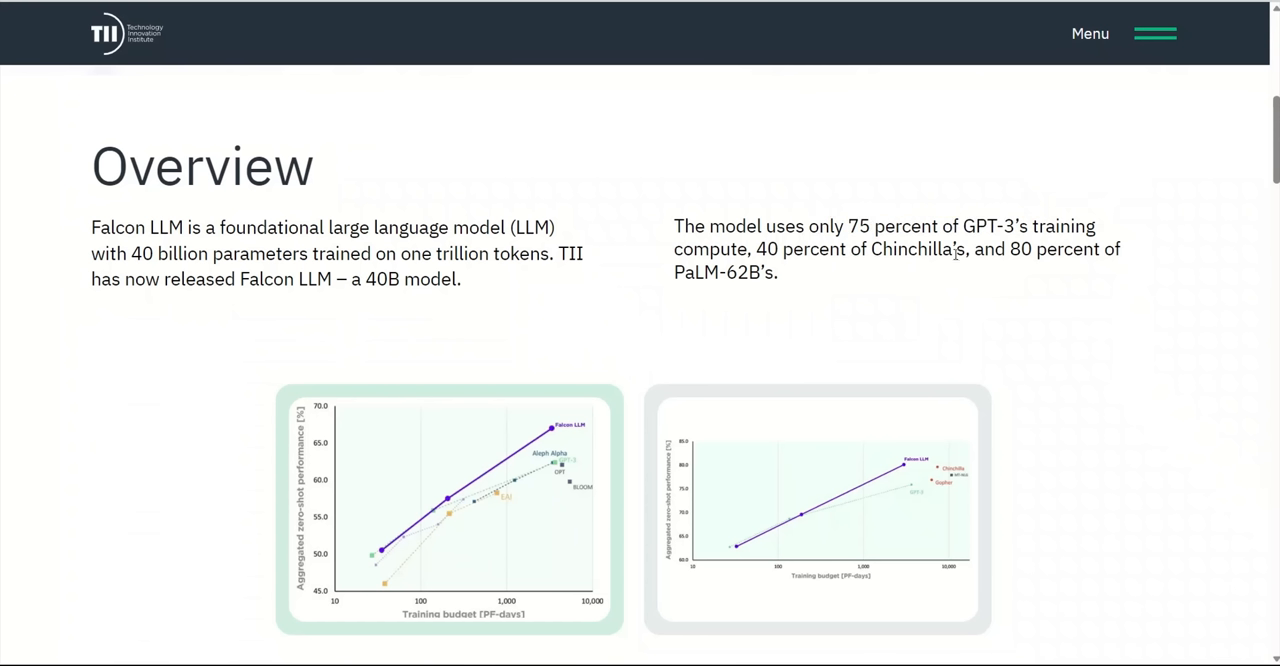
mouse_move(1060, 276)
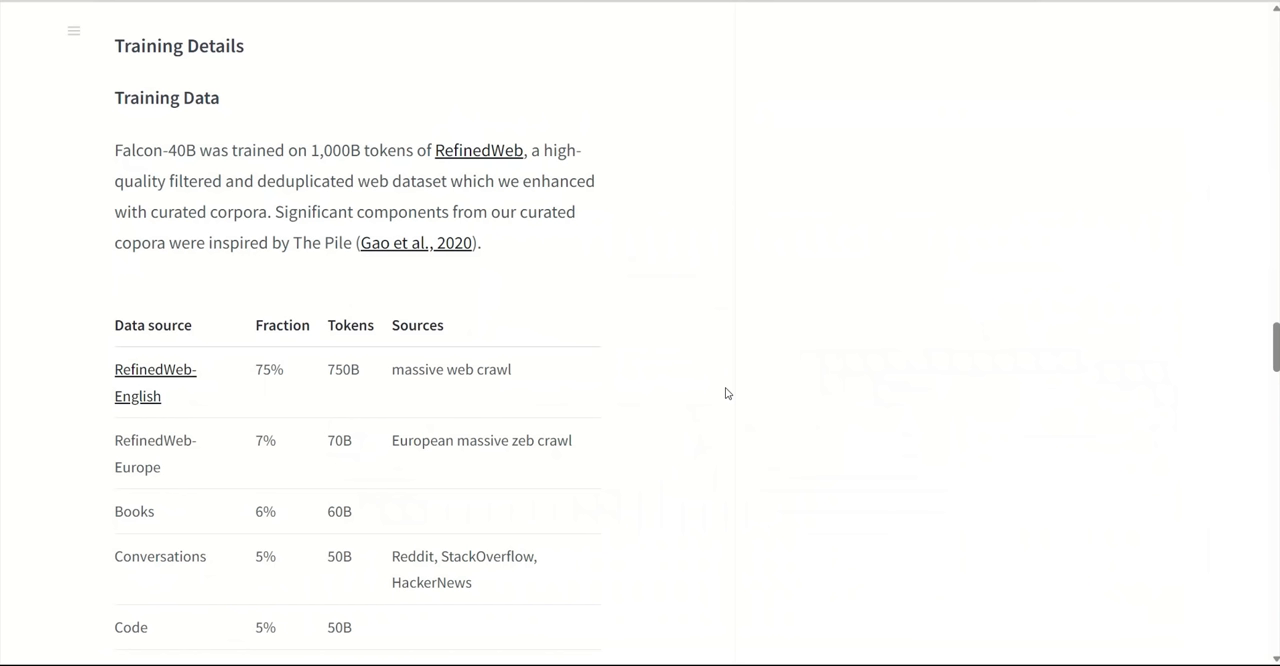
mouse_move(640, 394)
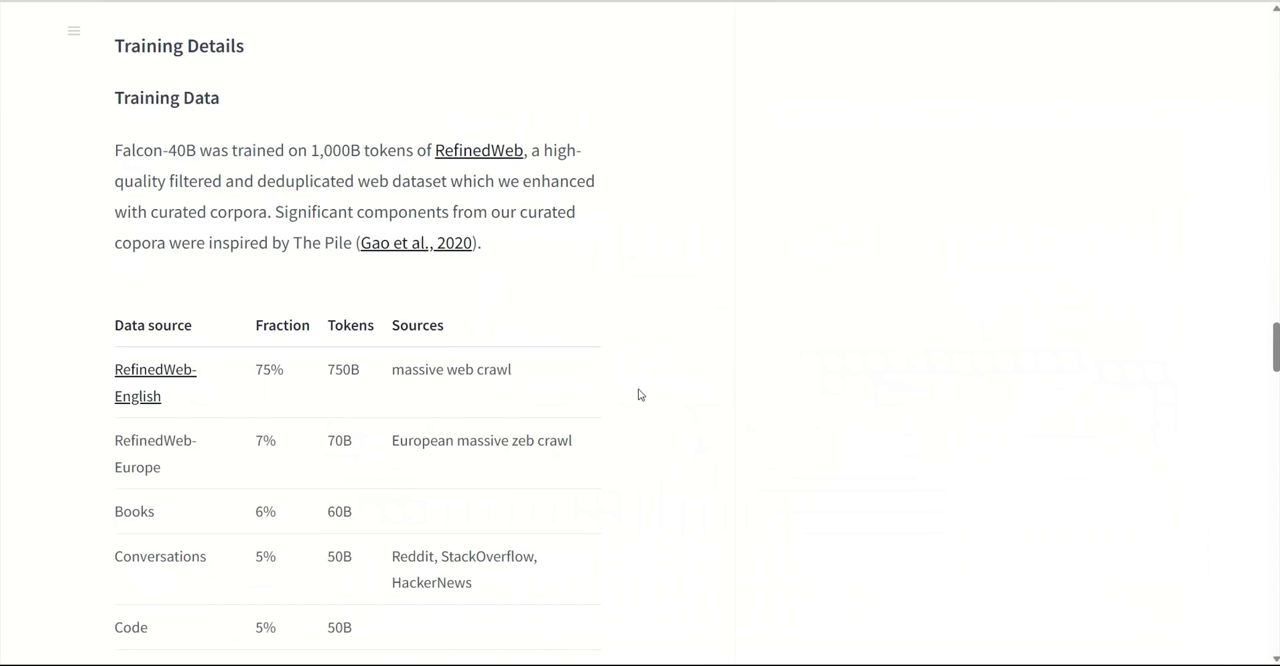
mouse_move(1028, 313)
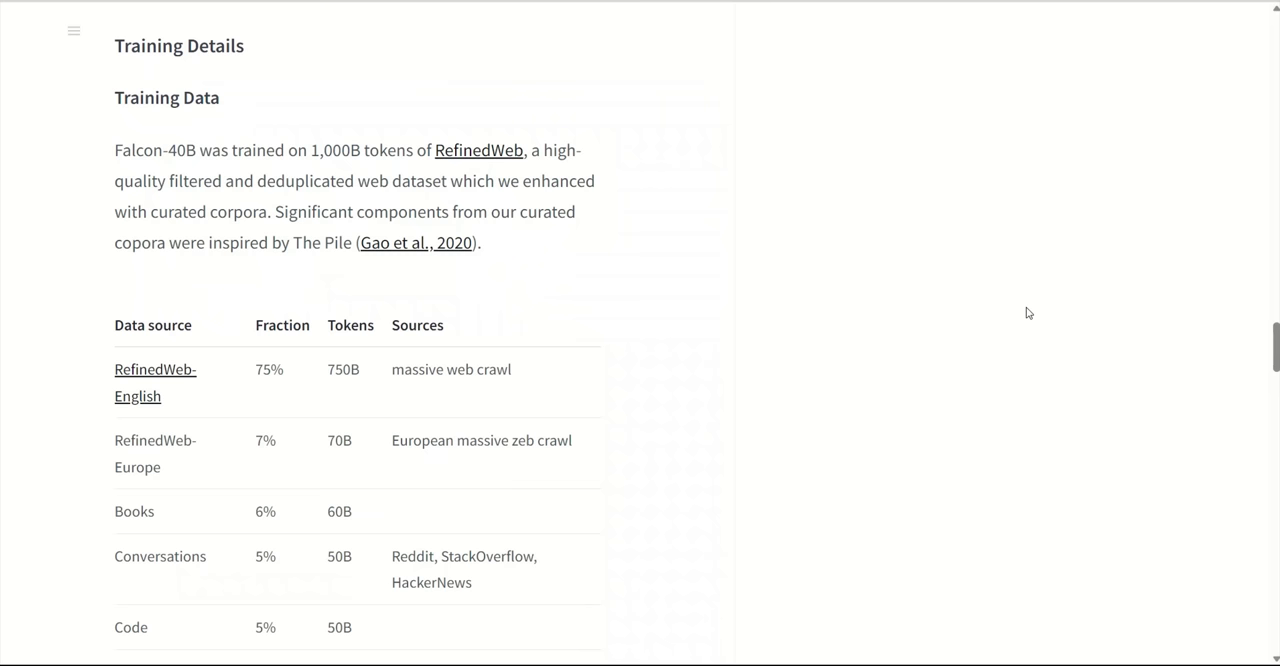
Step: Scroll to Falcon-40B's Training Data table, highlighting RefinedWeb-English 75% and RefinedWeb-Europe 70B tokens
scroll(down, 3)
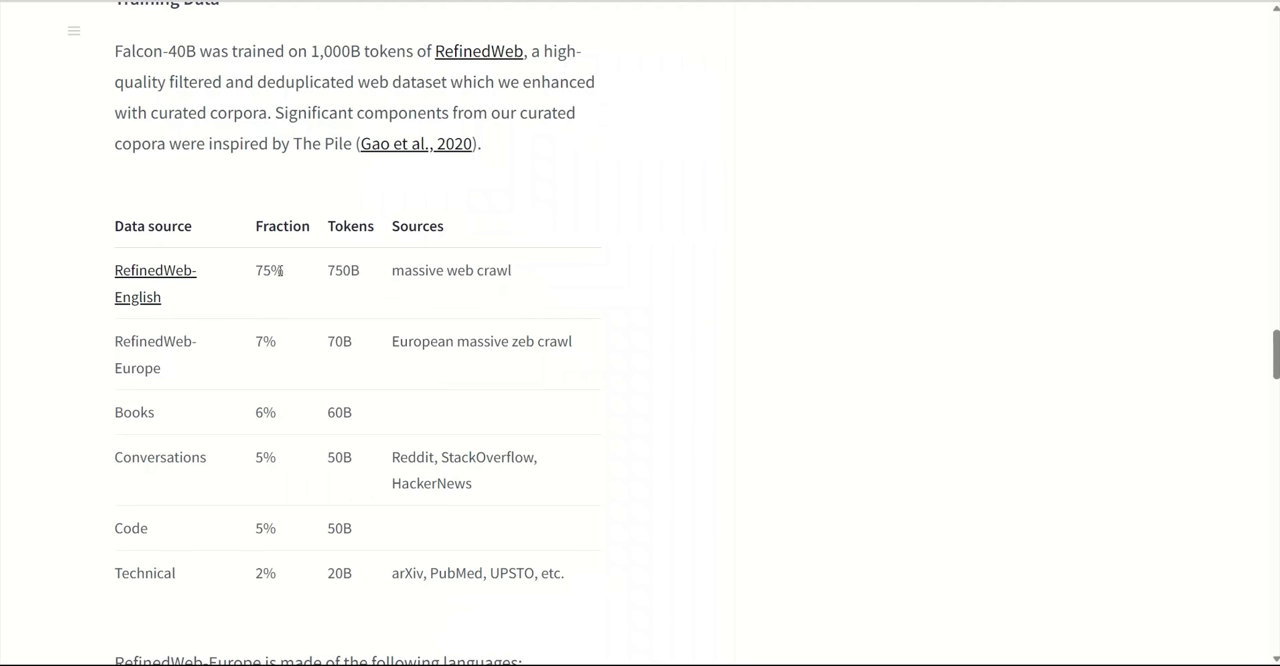
double_click(269, 270)
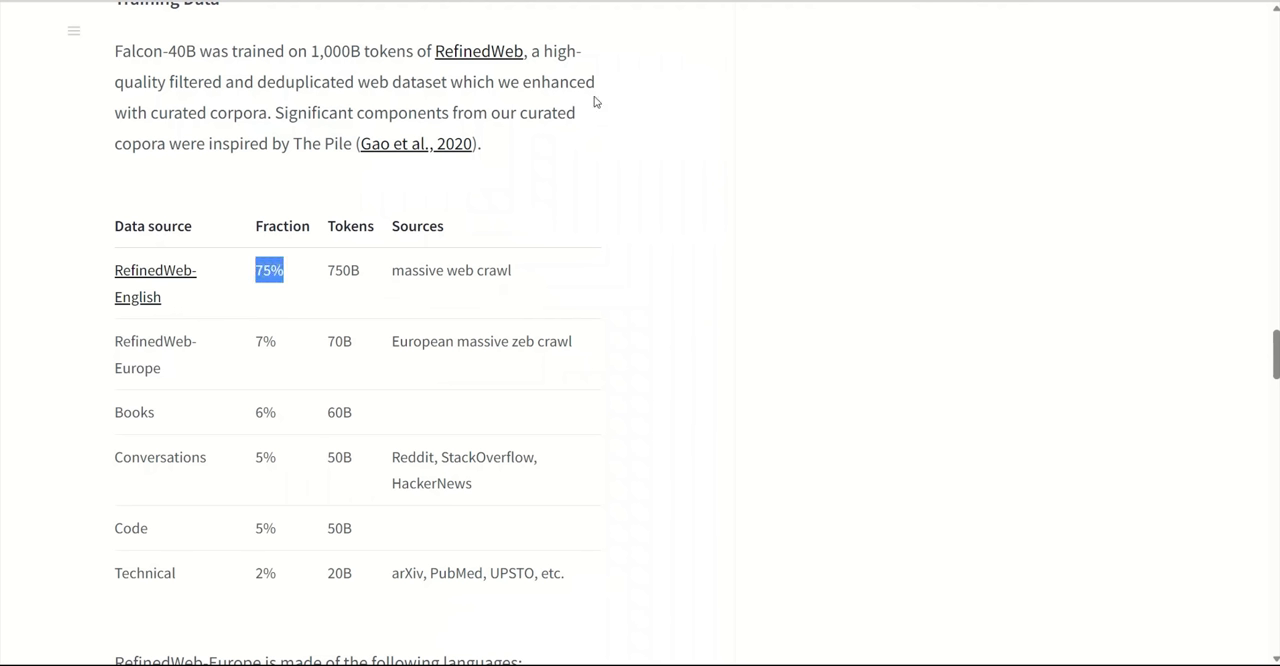
mouse_move(265, 362)
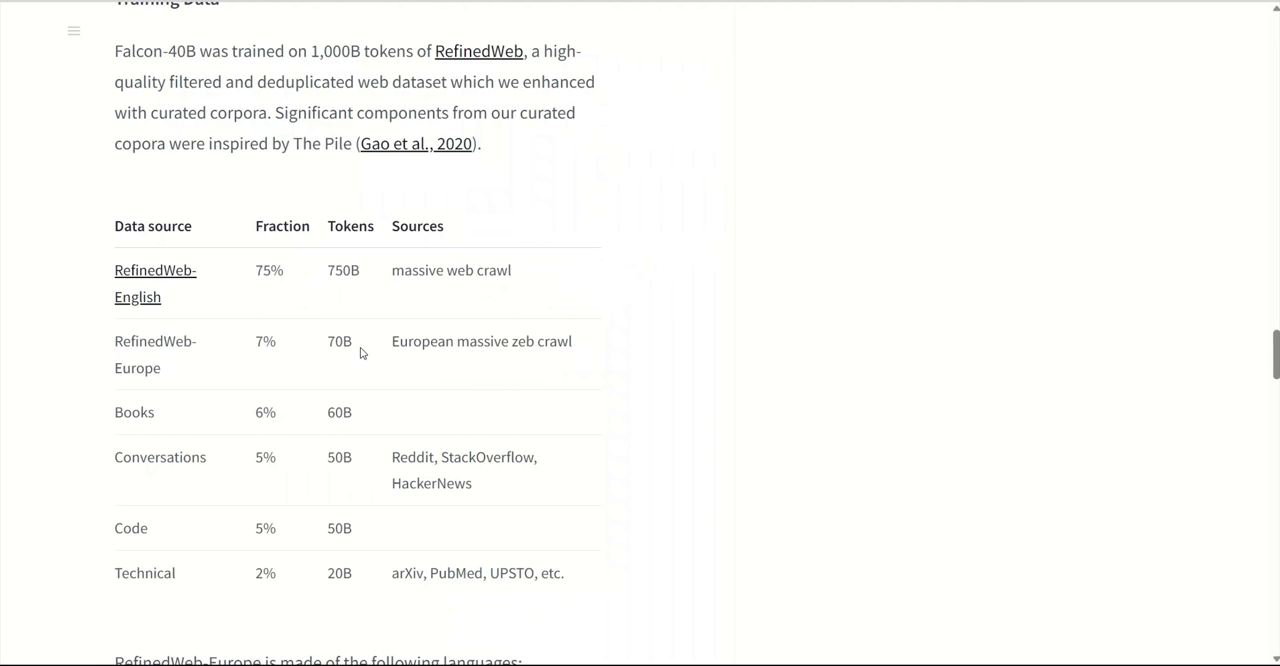
double_click(339, 341)
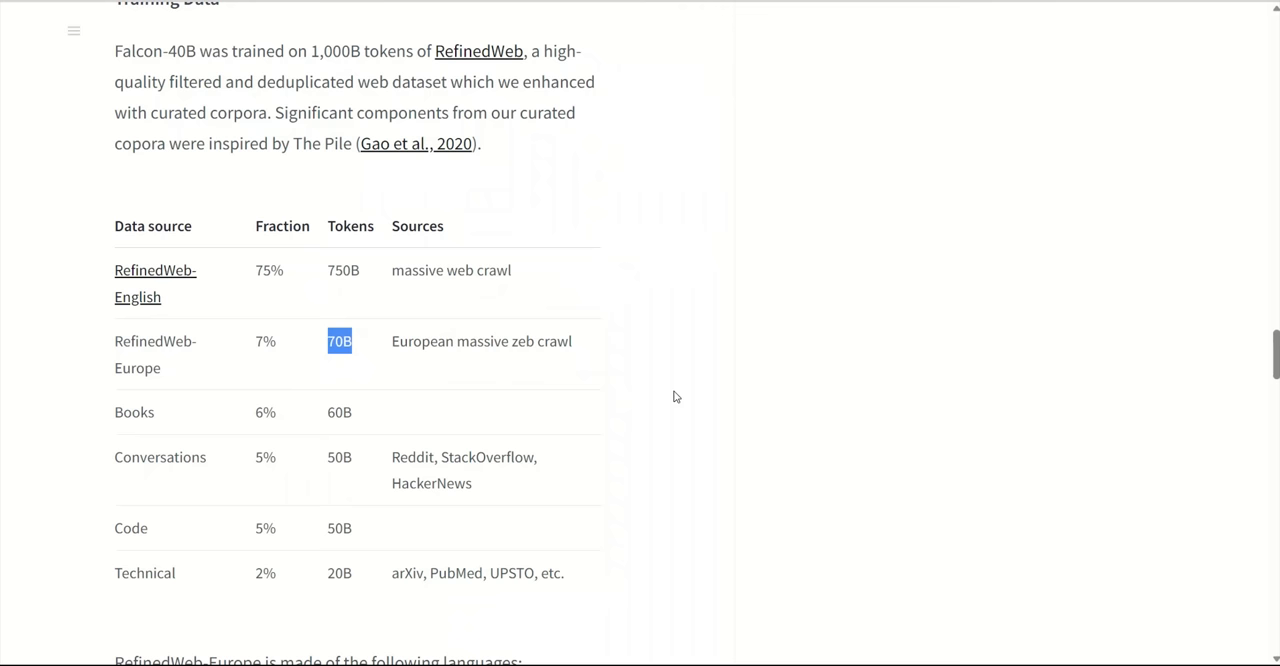
mouse_move(129, 547)
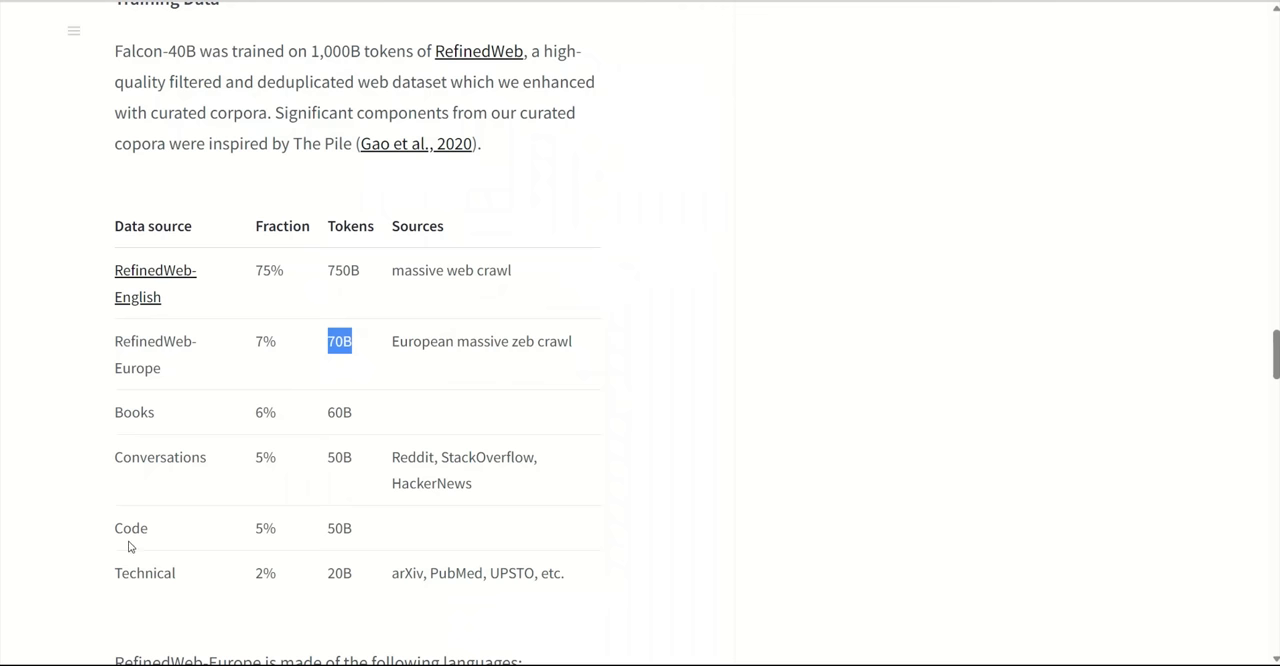
mouse_move(651, 584)
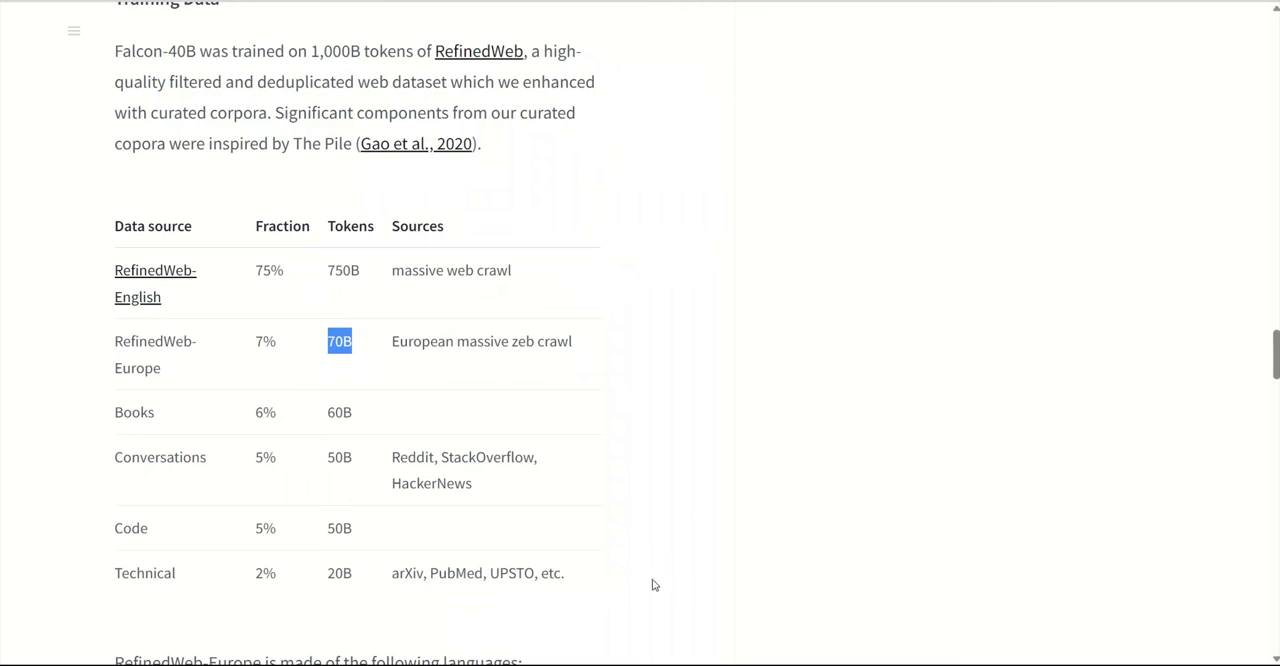
Step: Scroll to the RefinedWeb-Europe language table and highlight German's 26% share
scroll(down, 3)
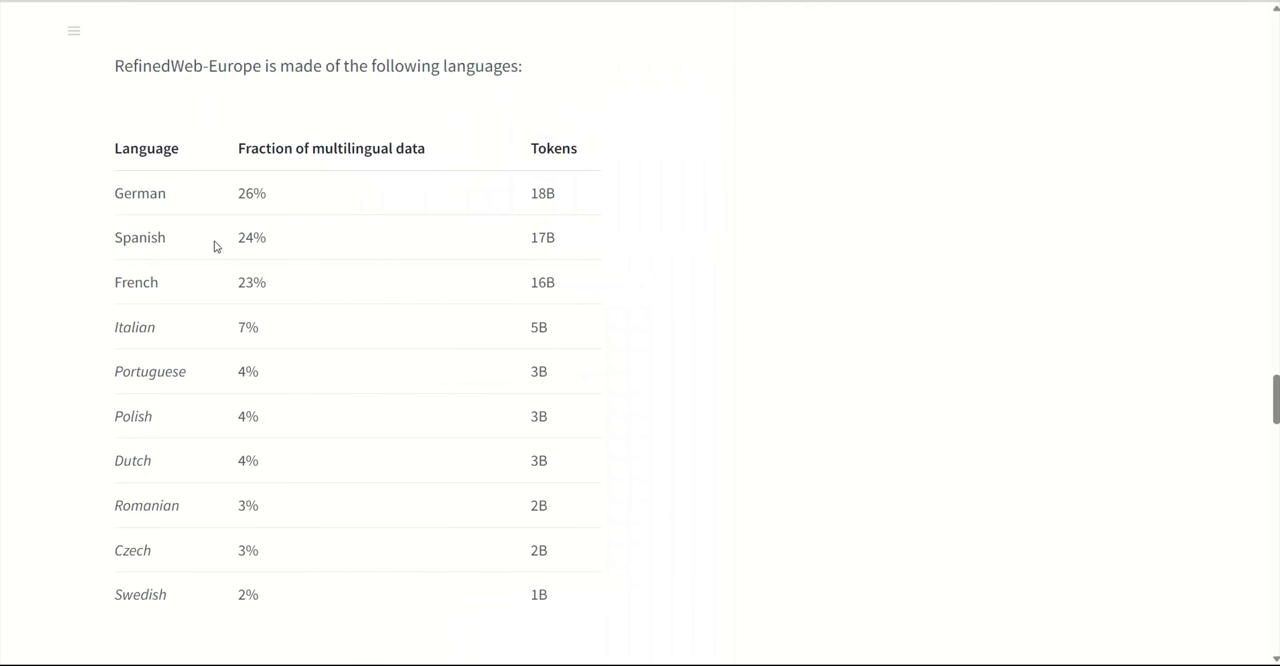
mouse_move(531, 191)
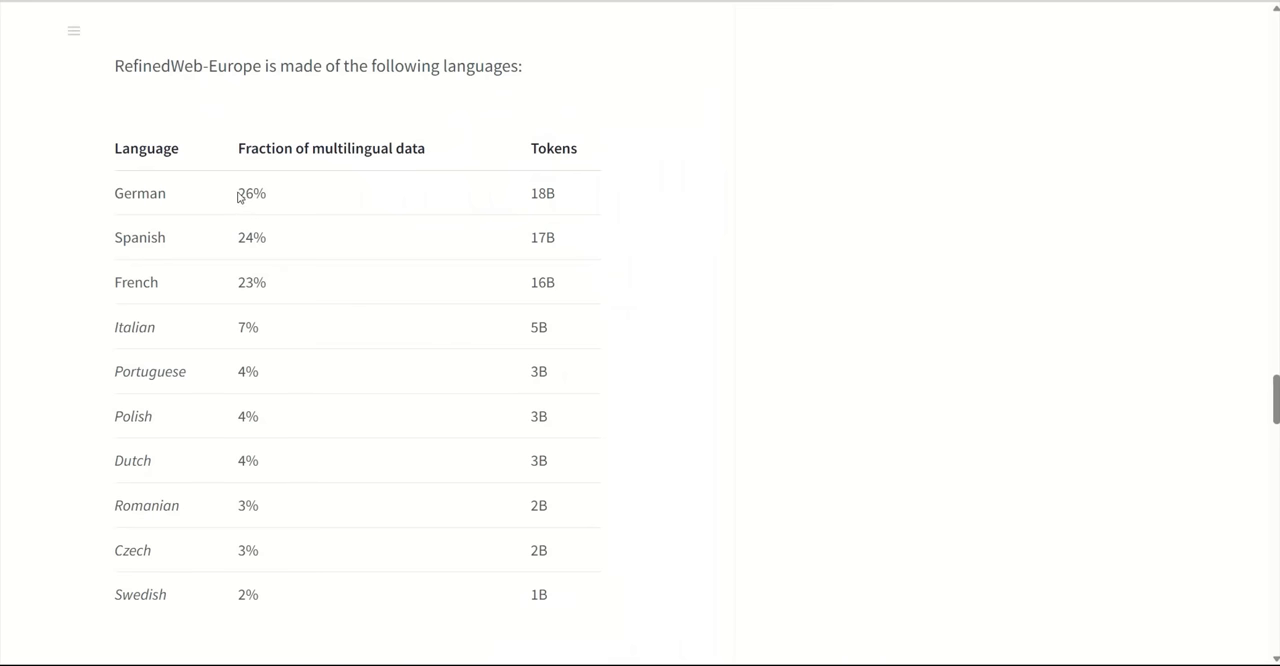
double_click(251, 193)
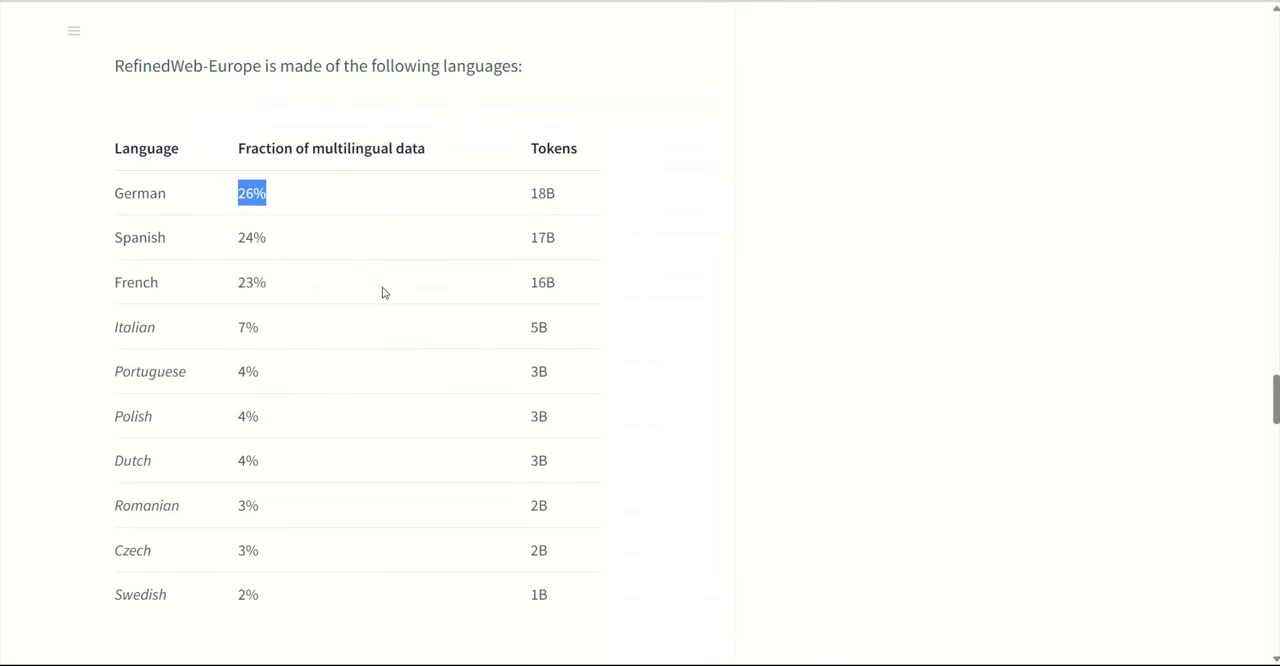
mouse_move(318, 315)
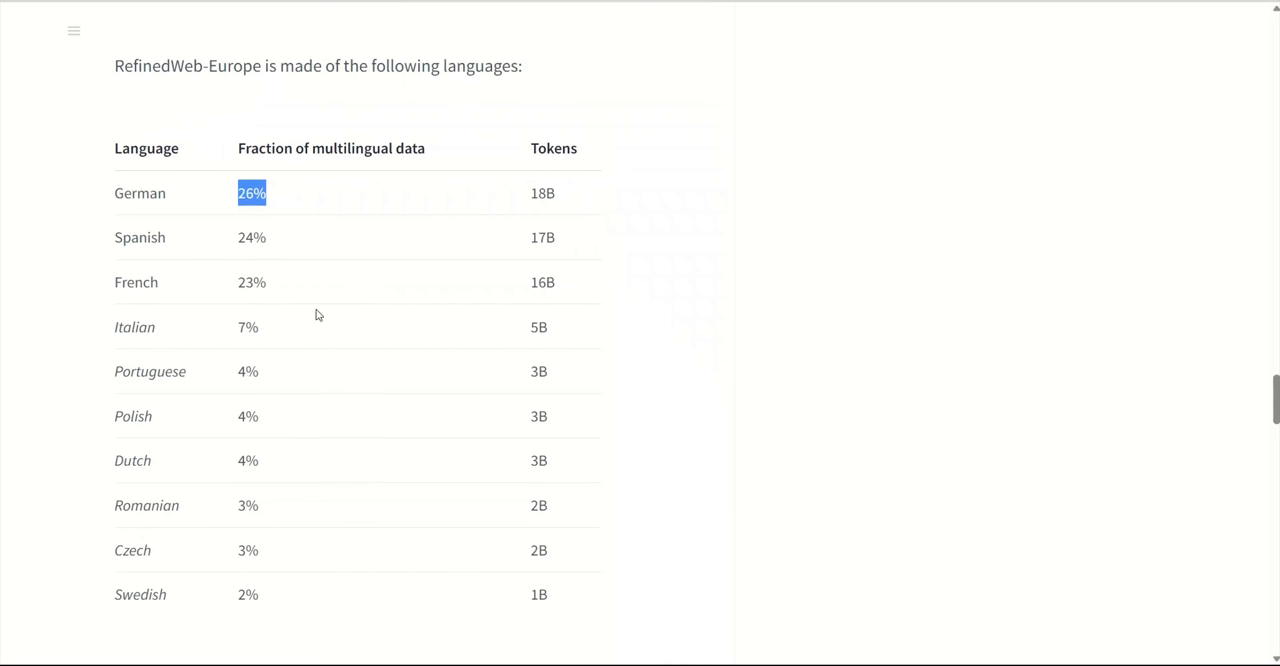
mouse_move(626, 331)
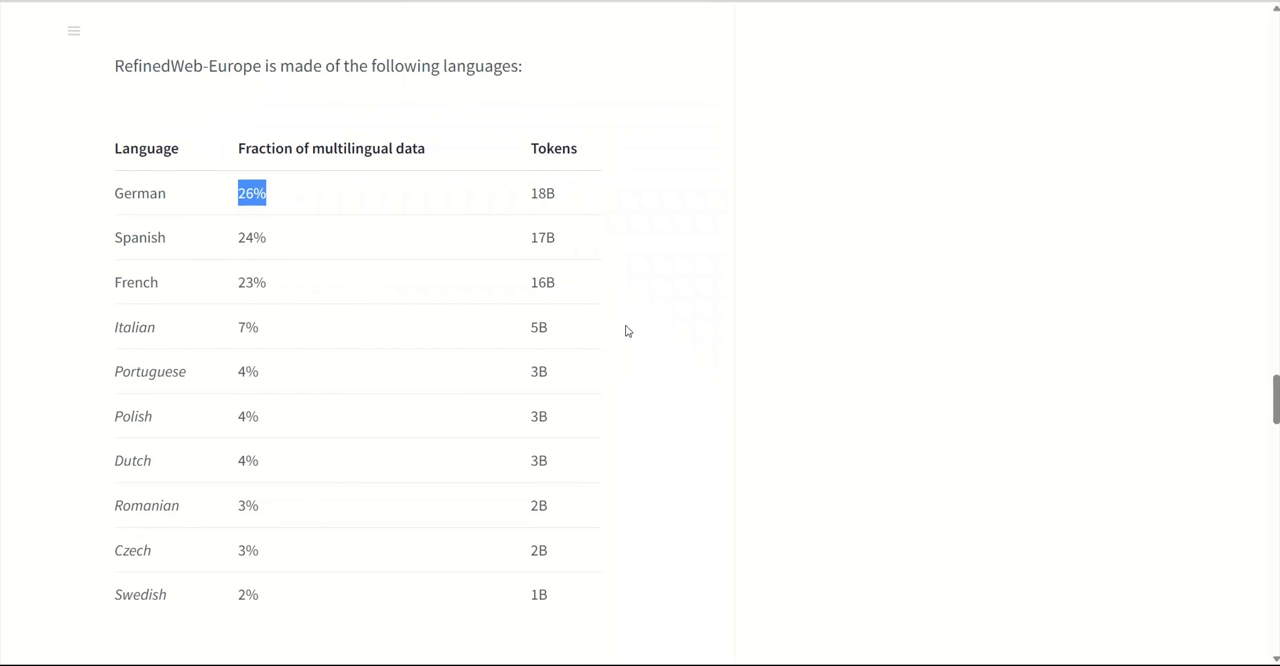
mouse_move(668, 423)
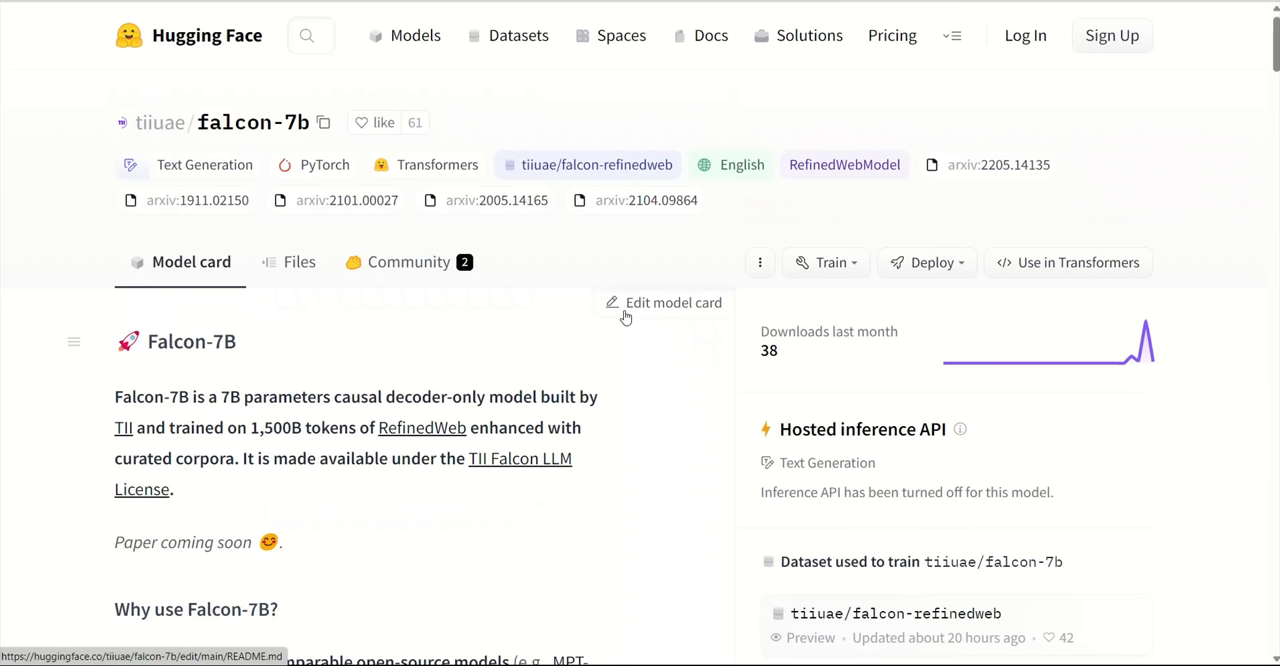
Step: Scroll the Falcon-7B card to its Training Data table, led by 1,185B RefinedWeb-English tokens
scroll(down, 3)
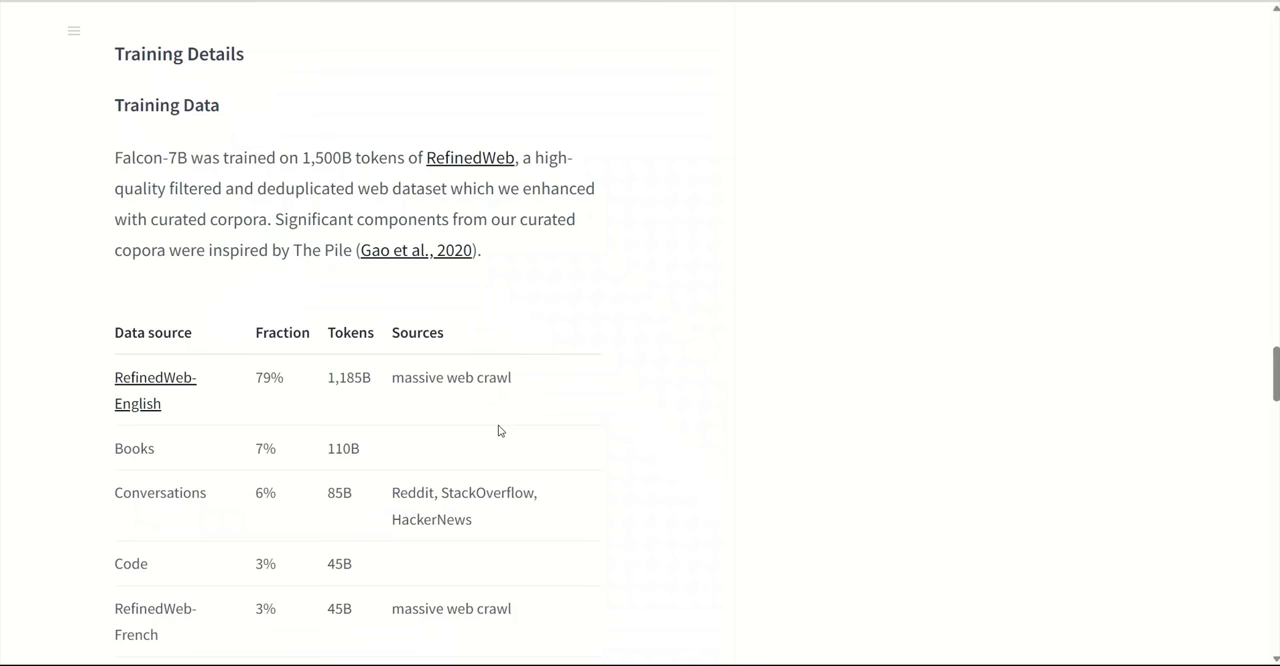
scroll(down, 3)
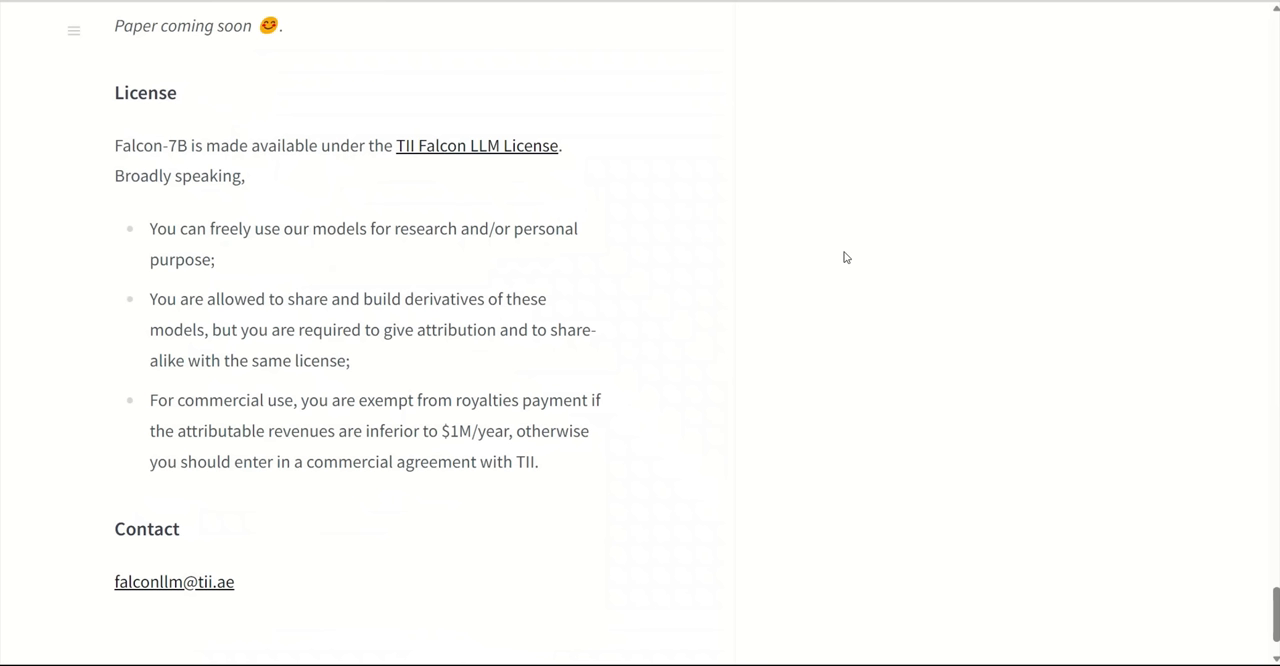
Step: Highlight the Falcon-7B license clause permitting free research and personal use
drag(149, 228, 570, 228)
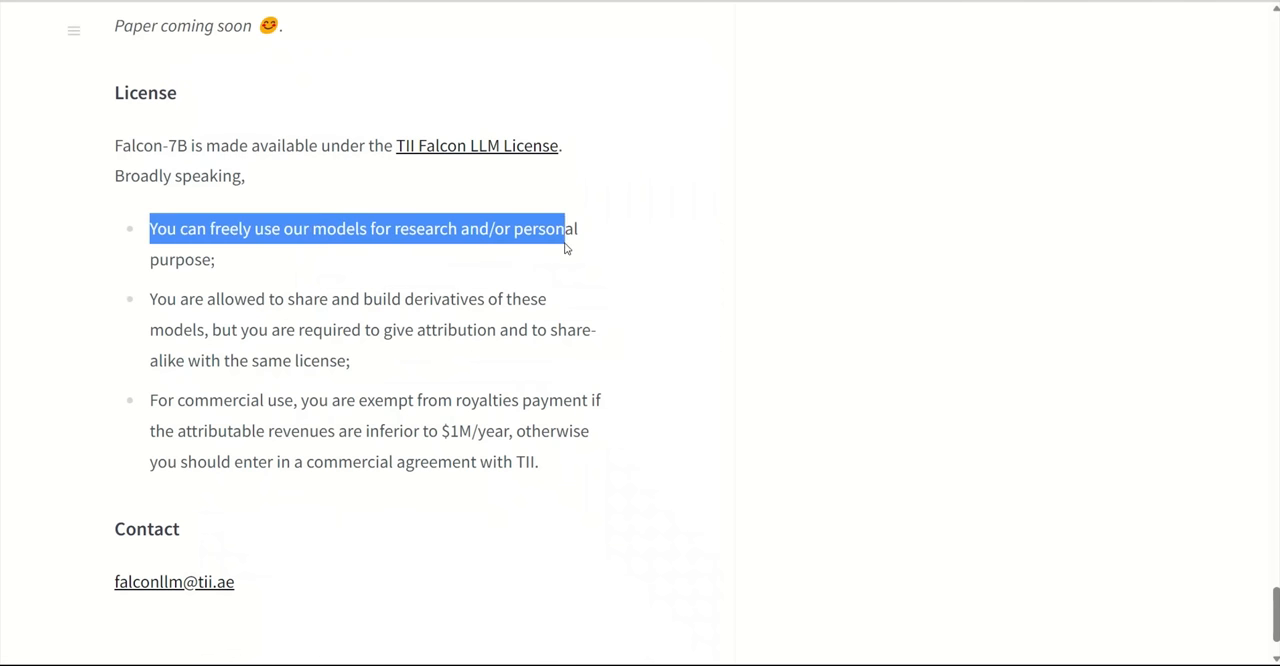
drag(565, 247, 217, 259)
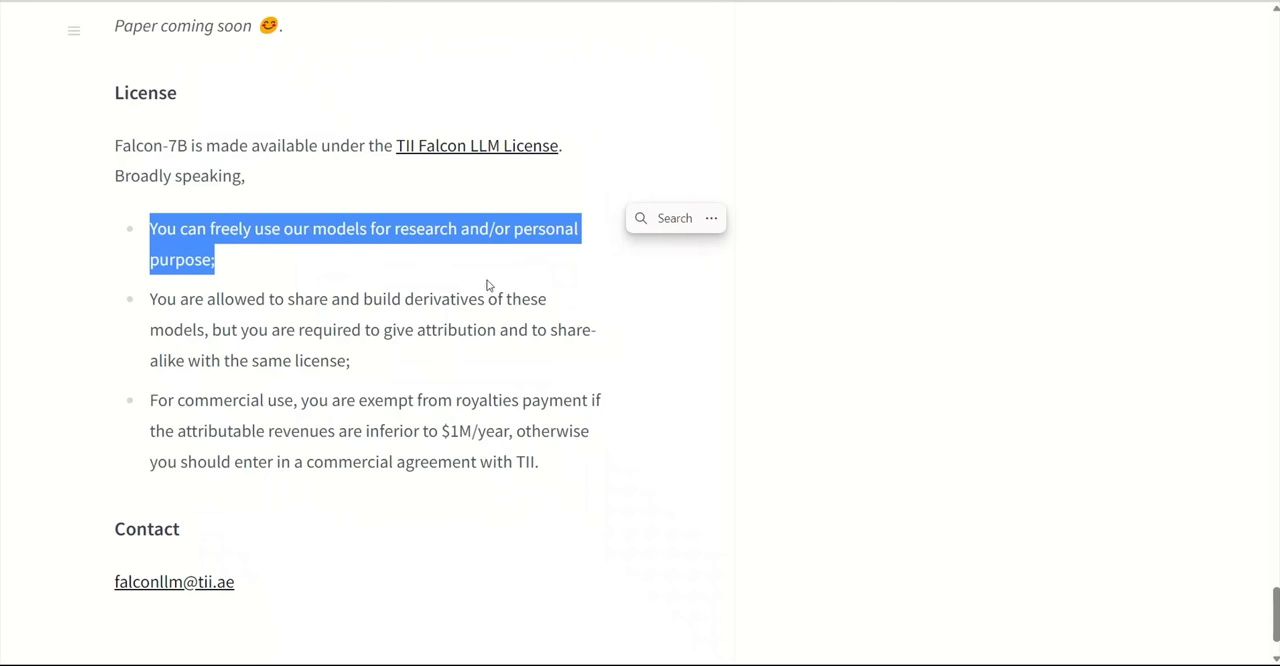
drag(149, 298, 388, 330)
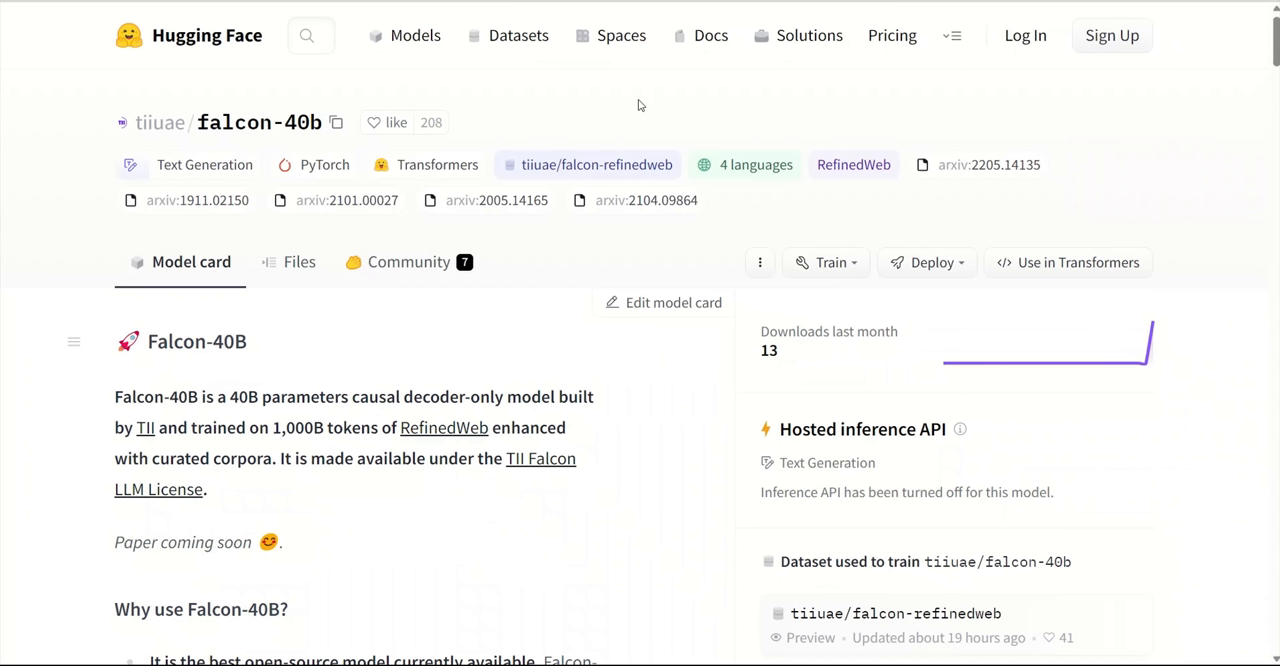
mouse_move(646, 394)
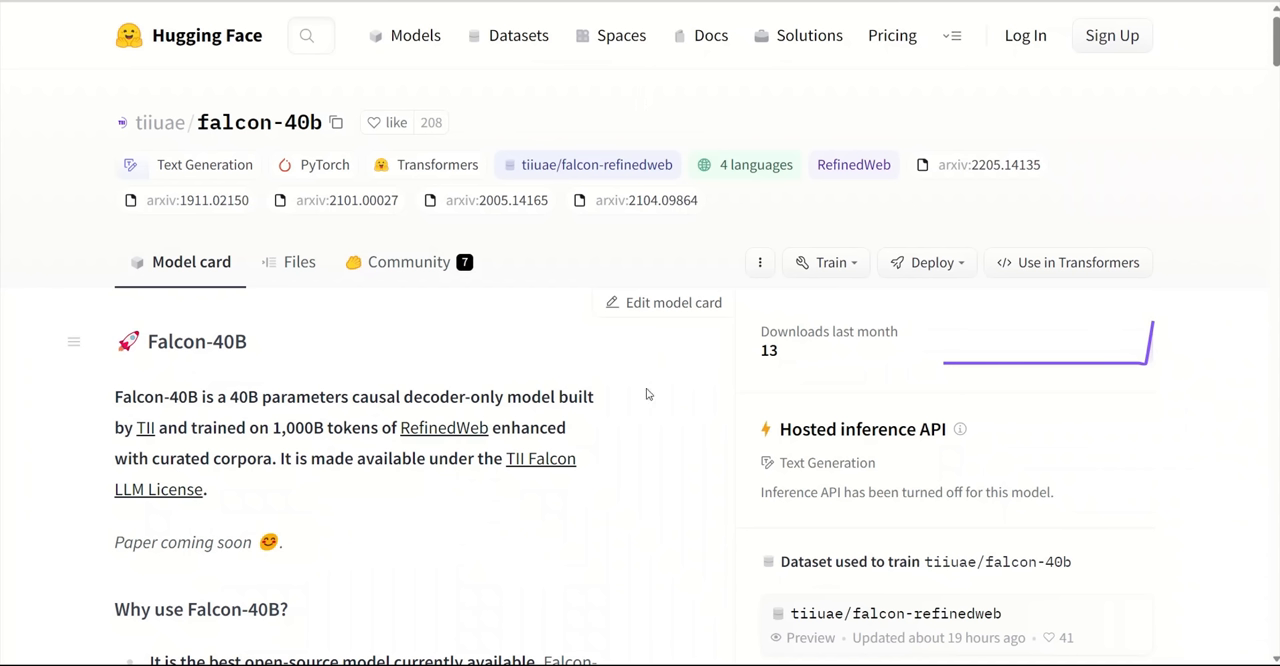
mouse_move(630, 381)
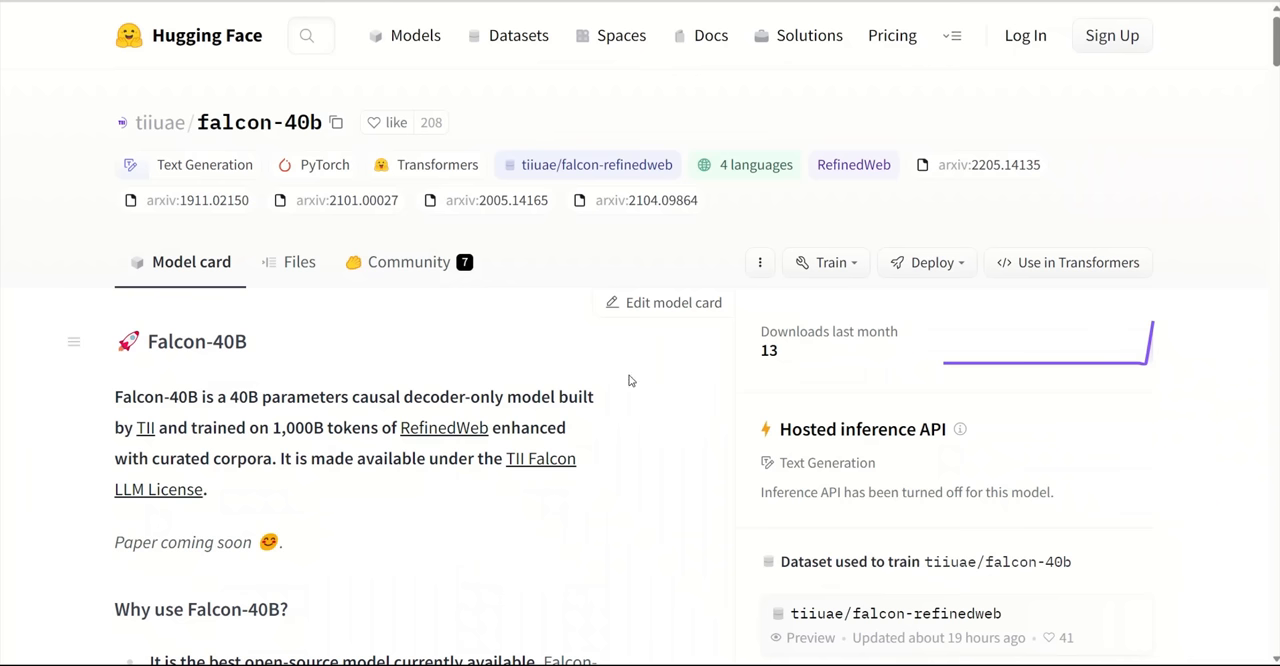
mouse_move(444, 91)
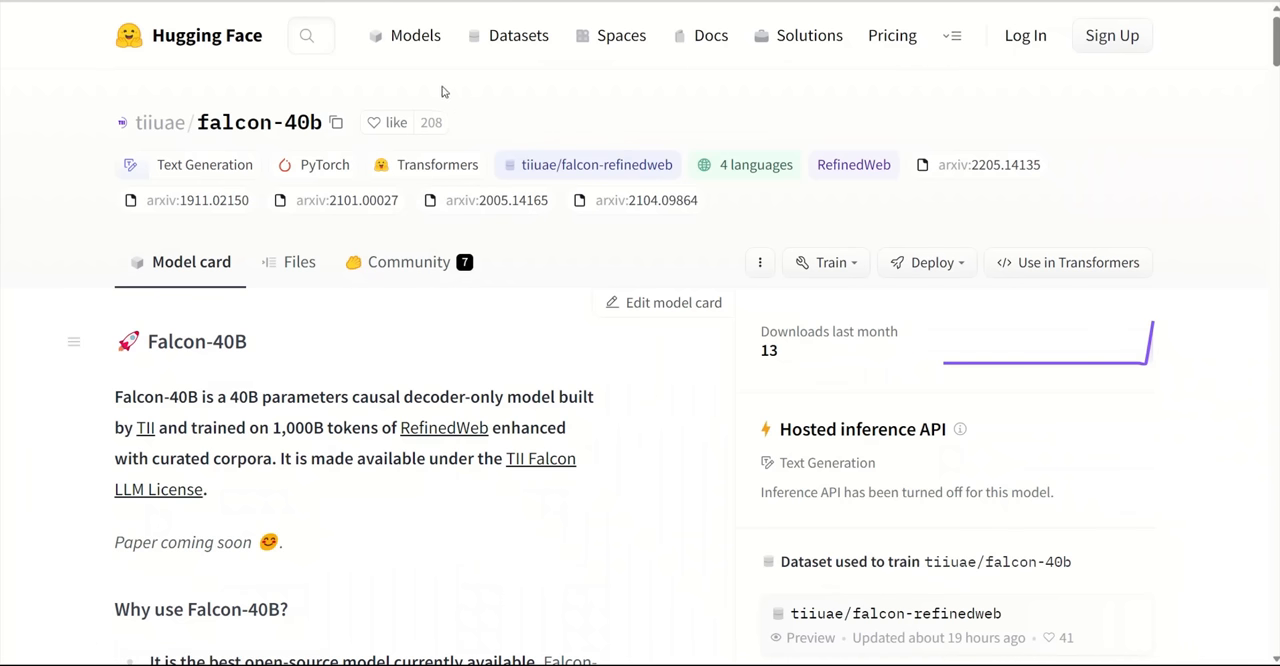
mouse_move(533, 124)
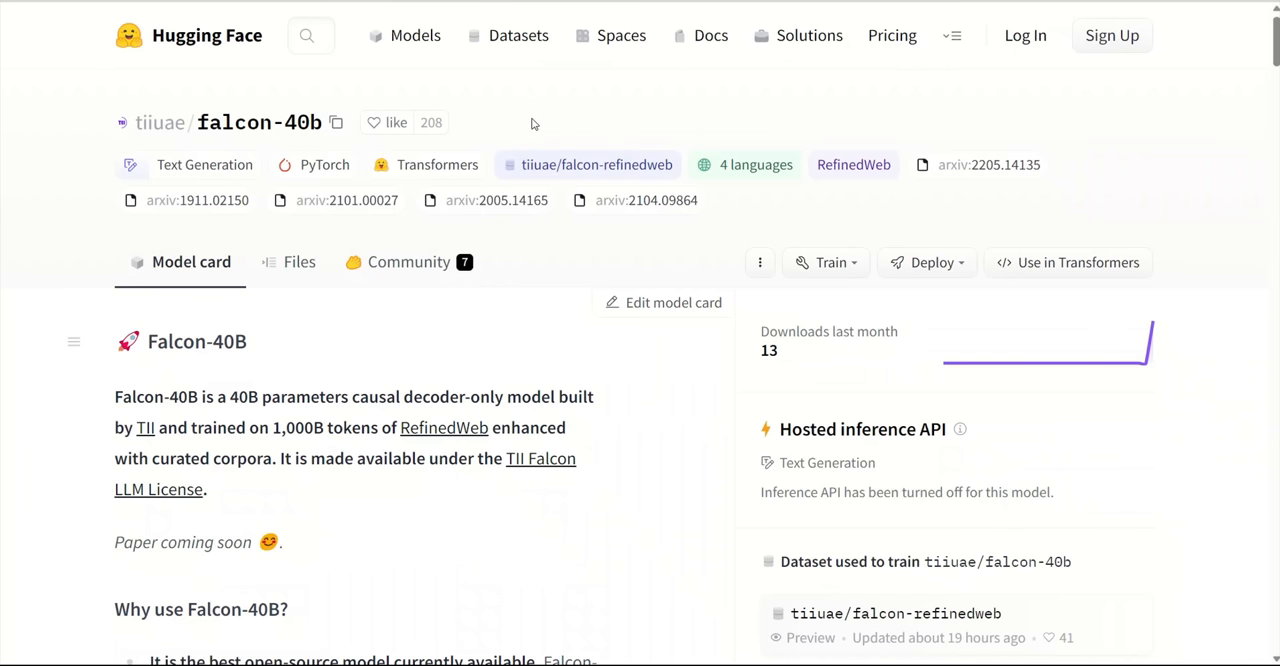
mouse_move(415, 35)
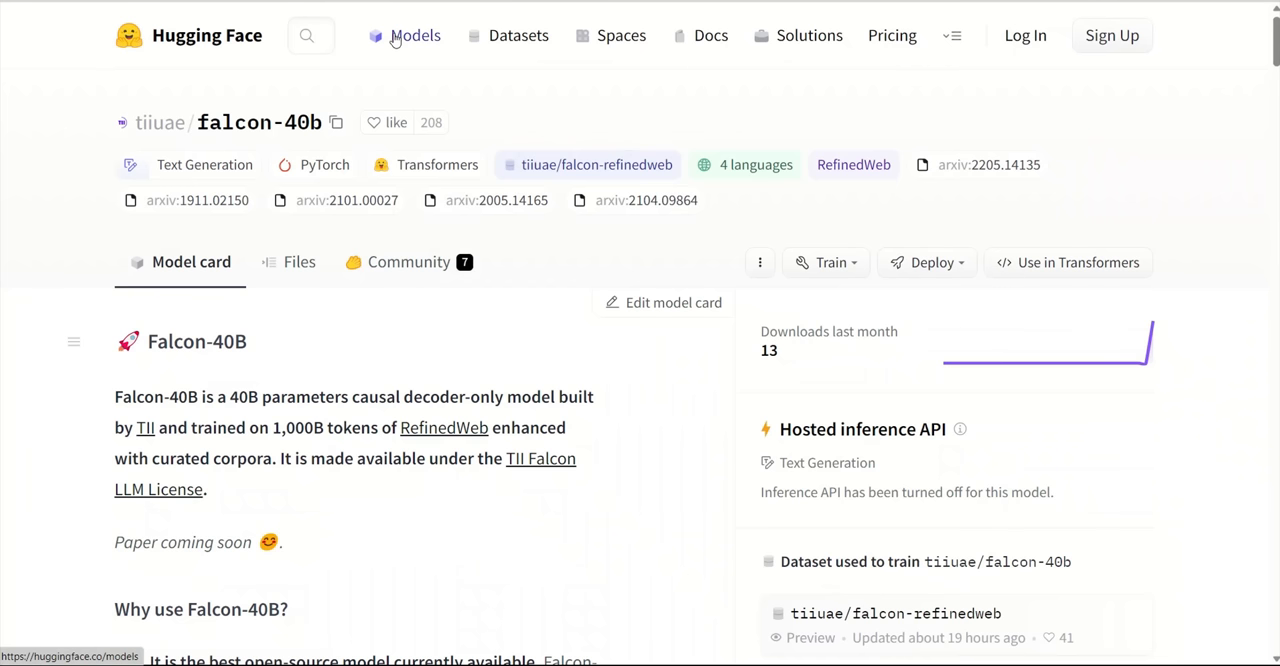
mouse_move(463, 134)
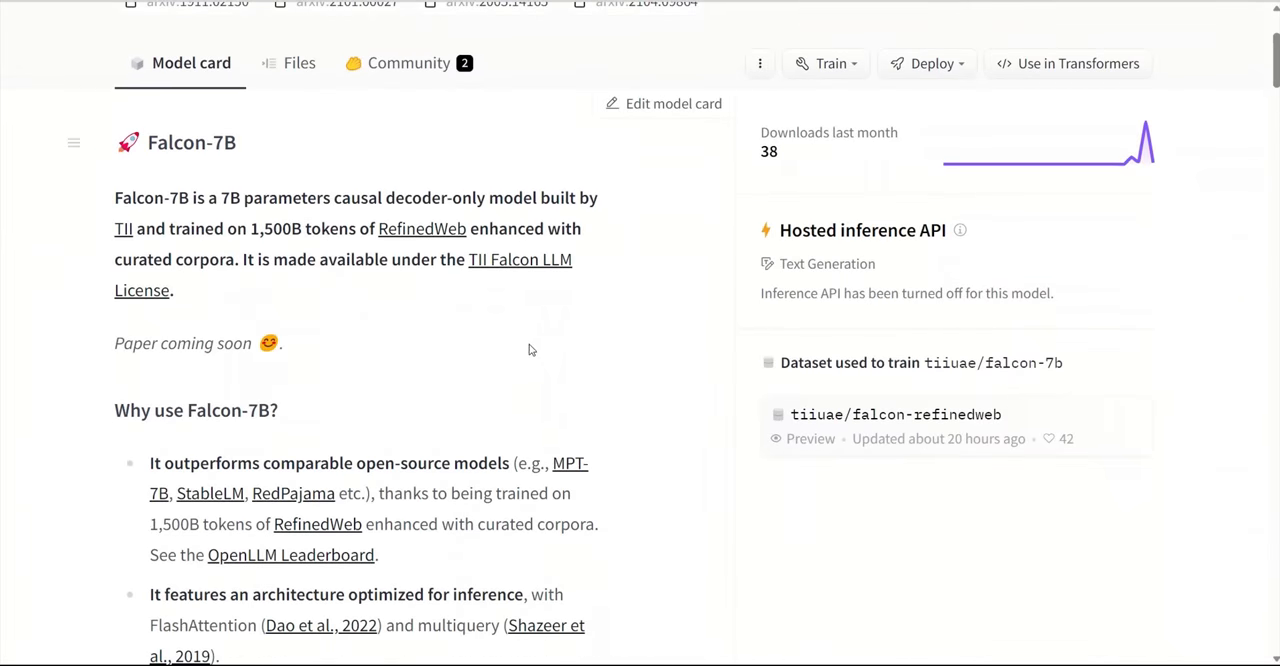
Step: Scroll to 'Why use Falcon-7B?' and mark the note recommending Falcon-7B-Instruct
scroll(down, 3)
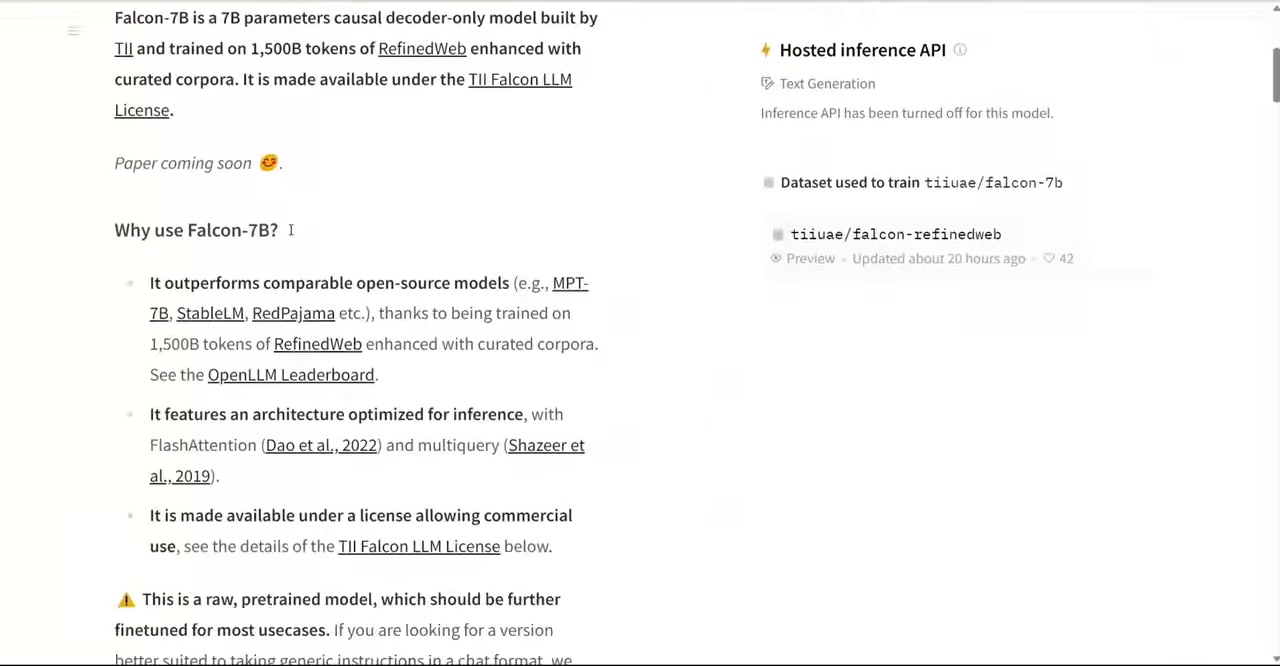
scroll(down, 3)
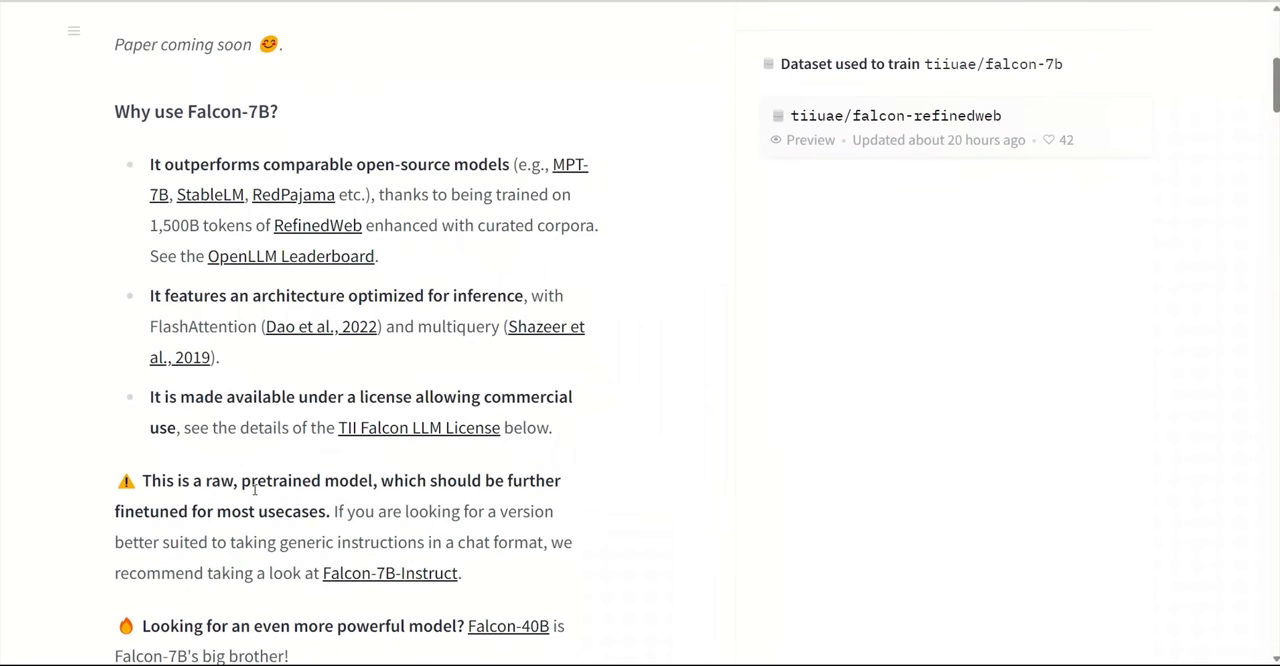
drag(250, 480, 340, 511)
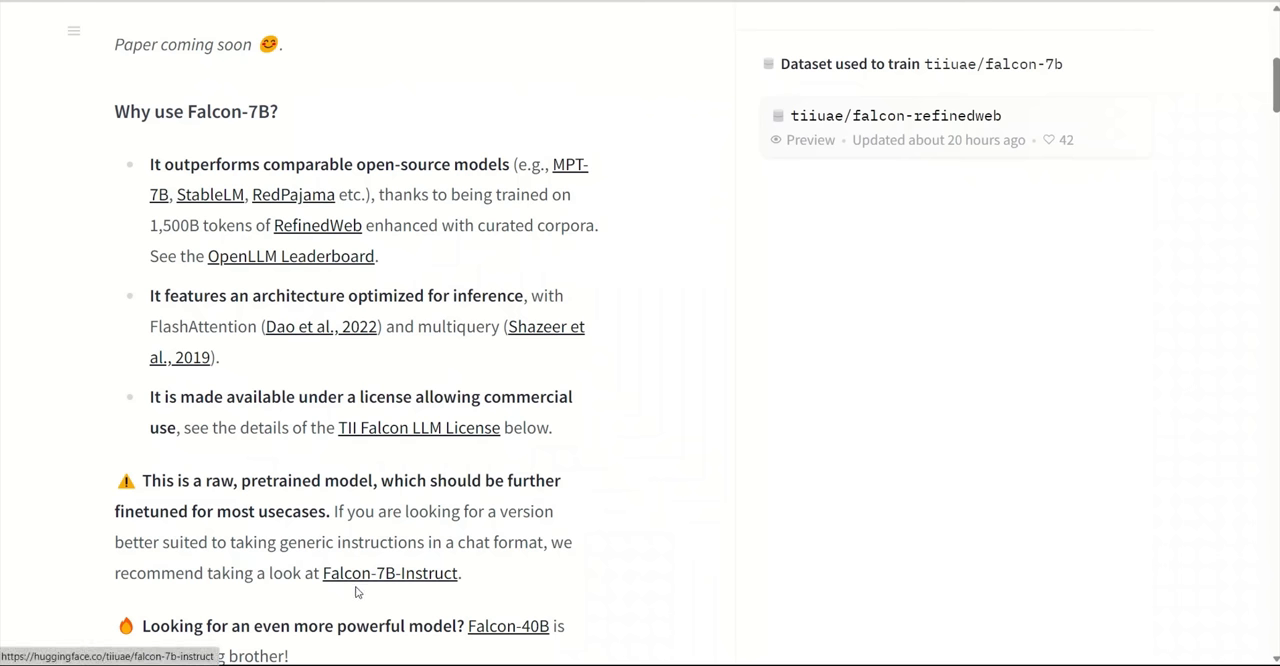
mouse_move(389, 573)
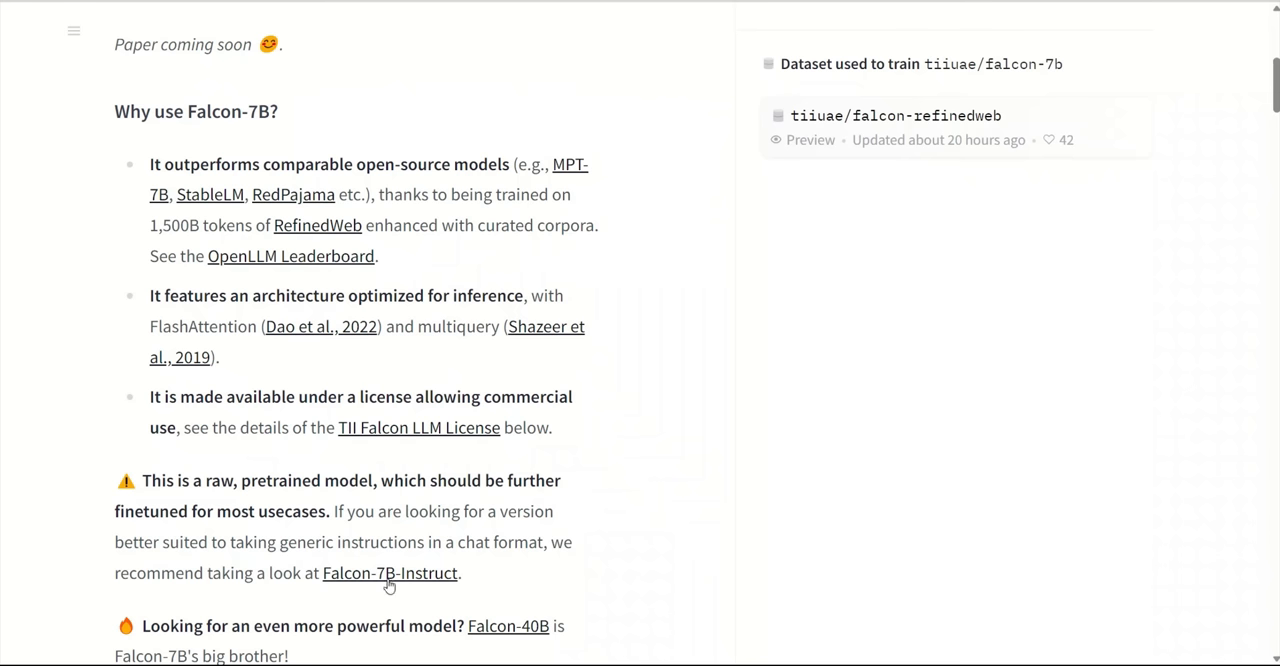
Step: Open the Falcon-7B-Instruct model card and scroll to its transformers pipeline code example
click(390, 573)
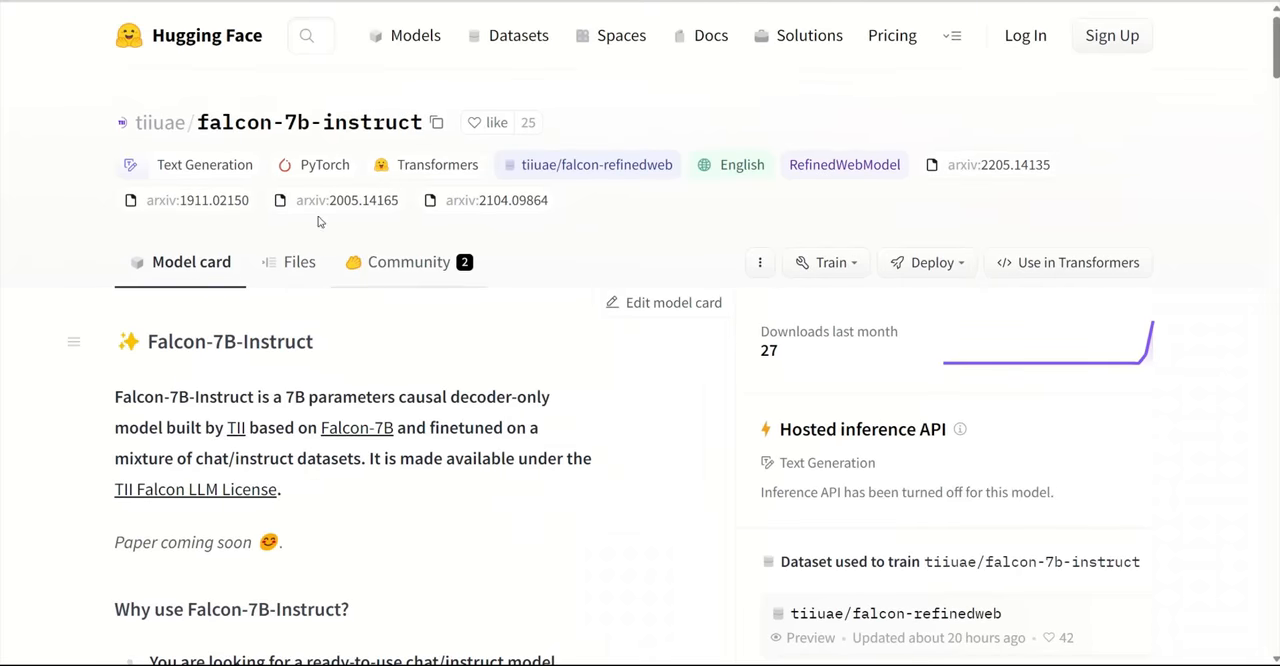
scroll(down, 3)
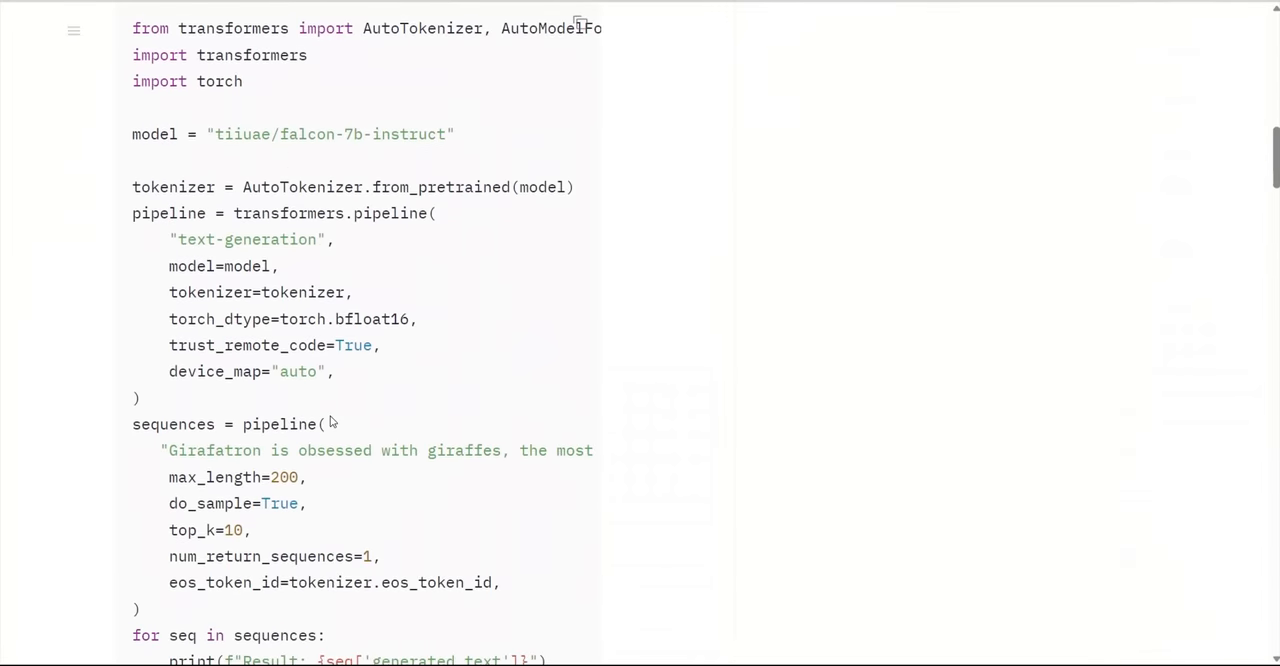
scroll(down, 3)
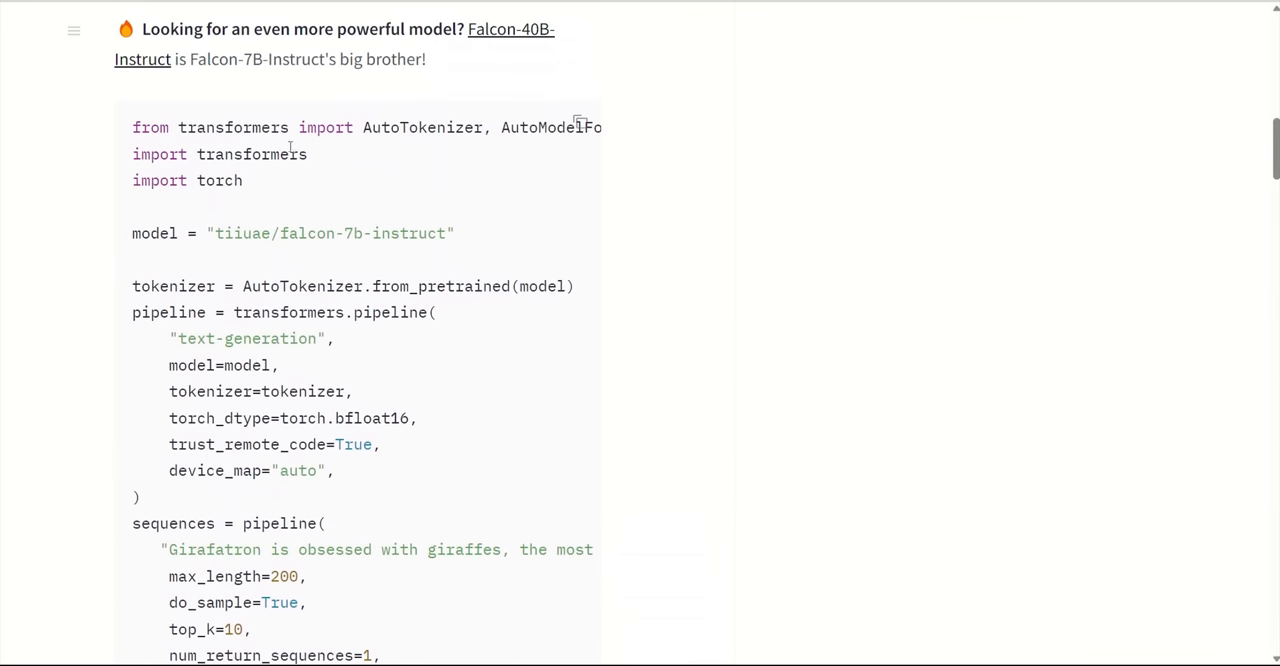
mouse_move(466, 271)
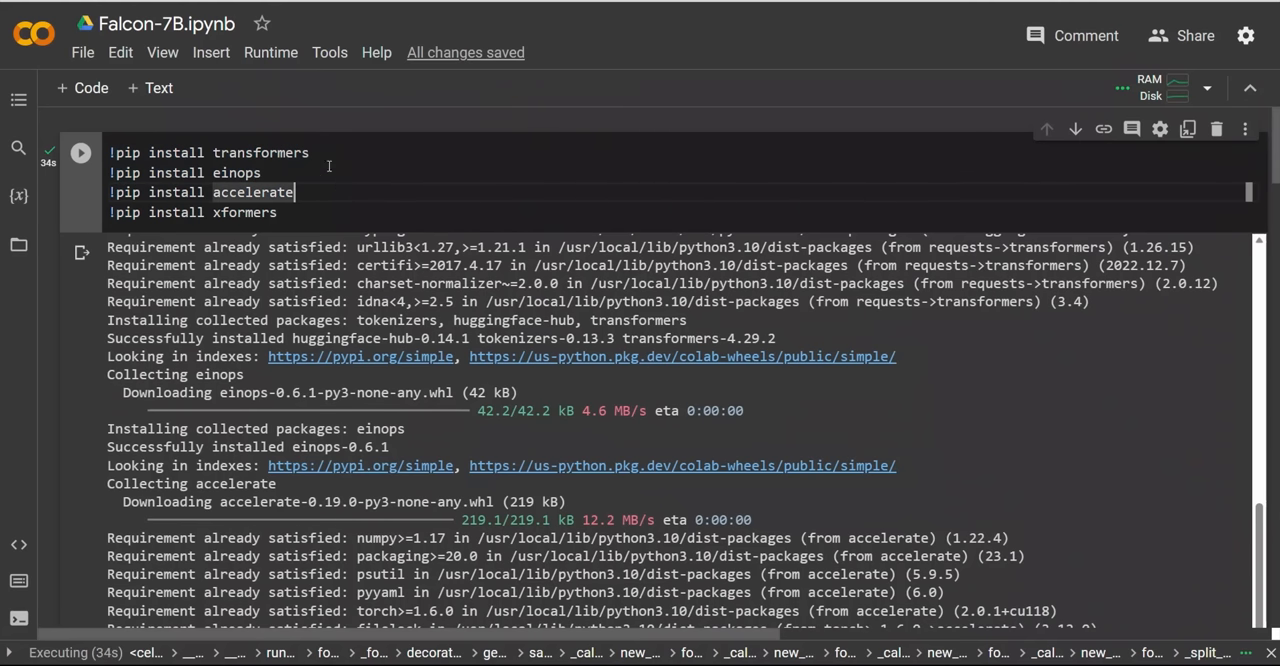
Step: Mark 'transformers' in the pip install cell and scroll to the pipeline cell
double_click(260, 152)
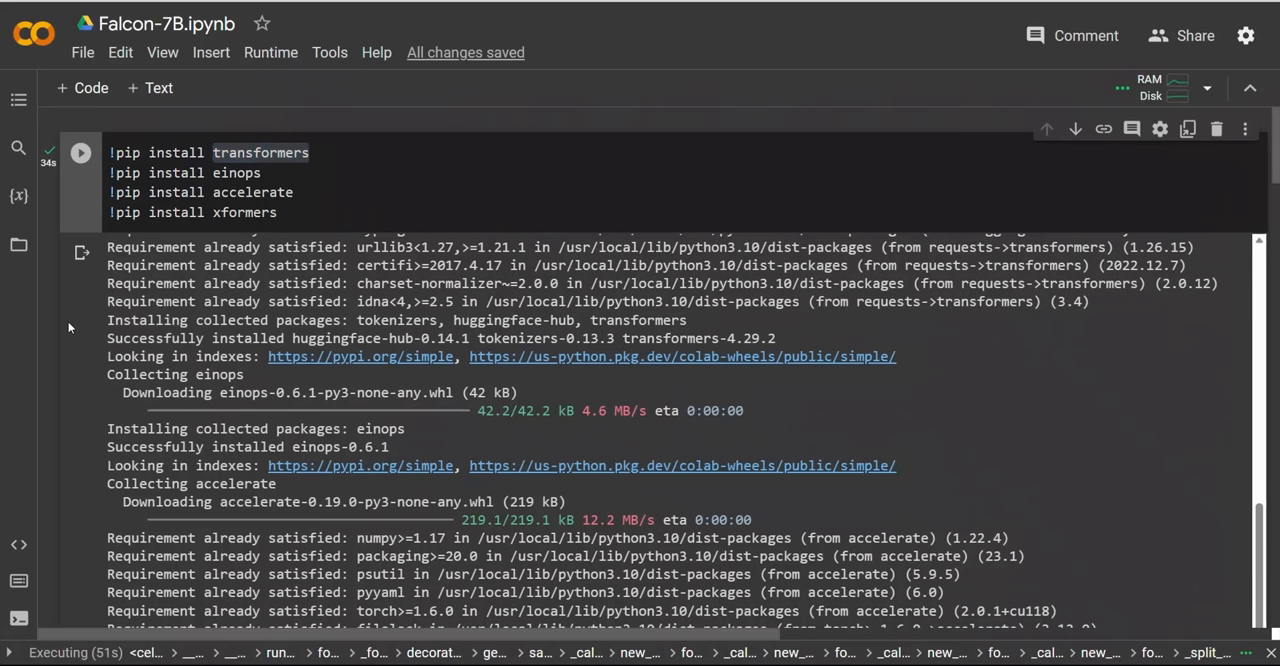
scroll(down, 3)
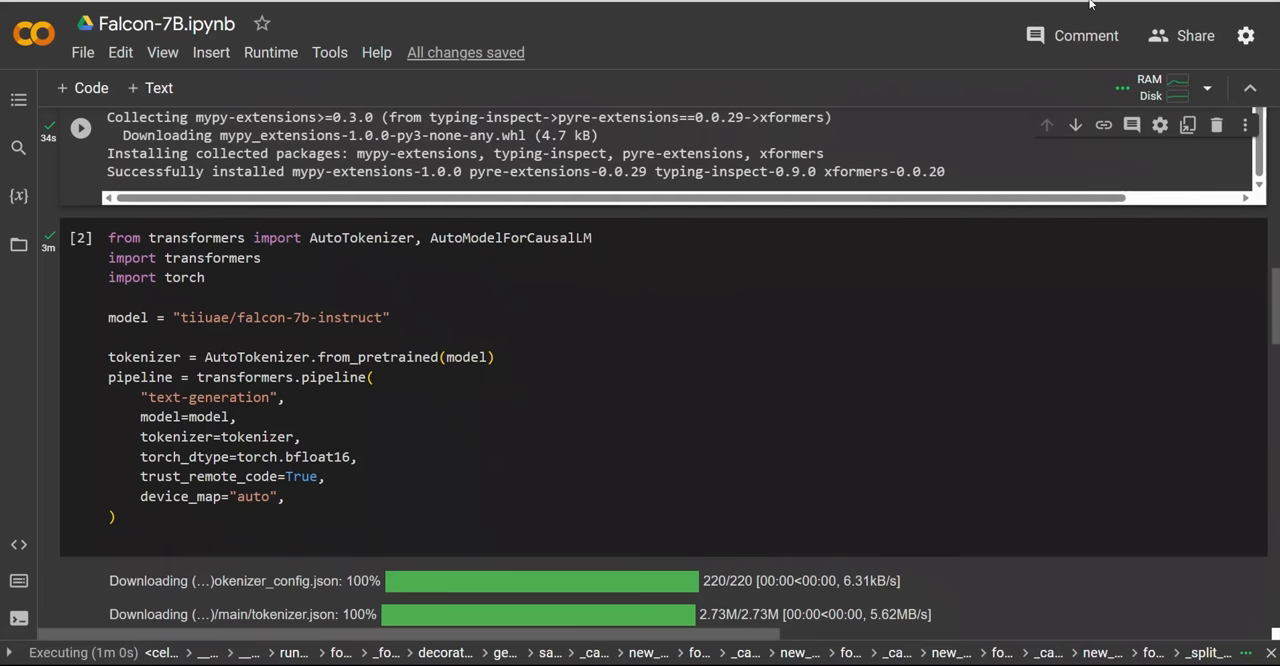
Step: Point out AutoTokenizer and AutoModelForCausalLM in the import line while the model loads
double_click(361, 238)
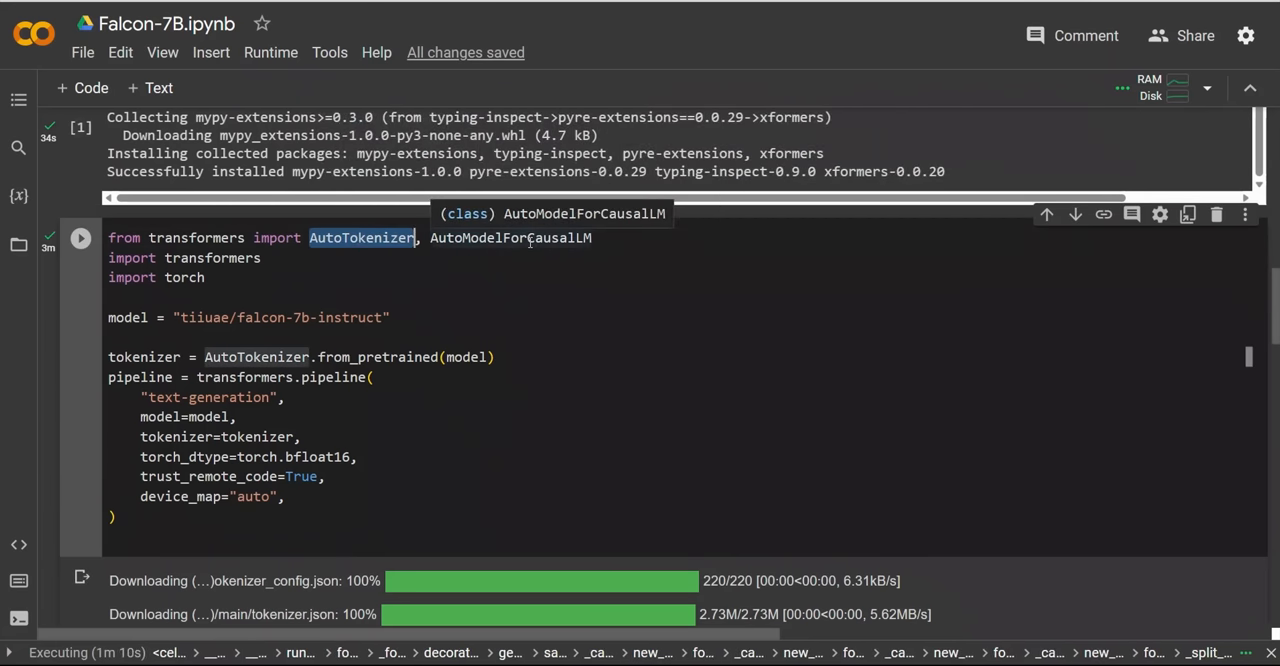
double_click(510, 238)
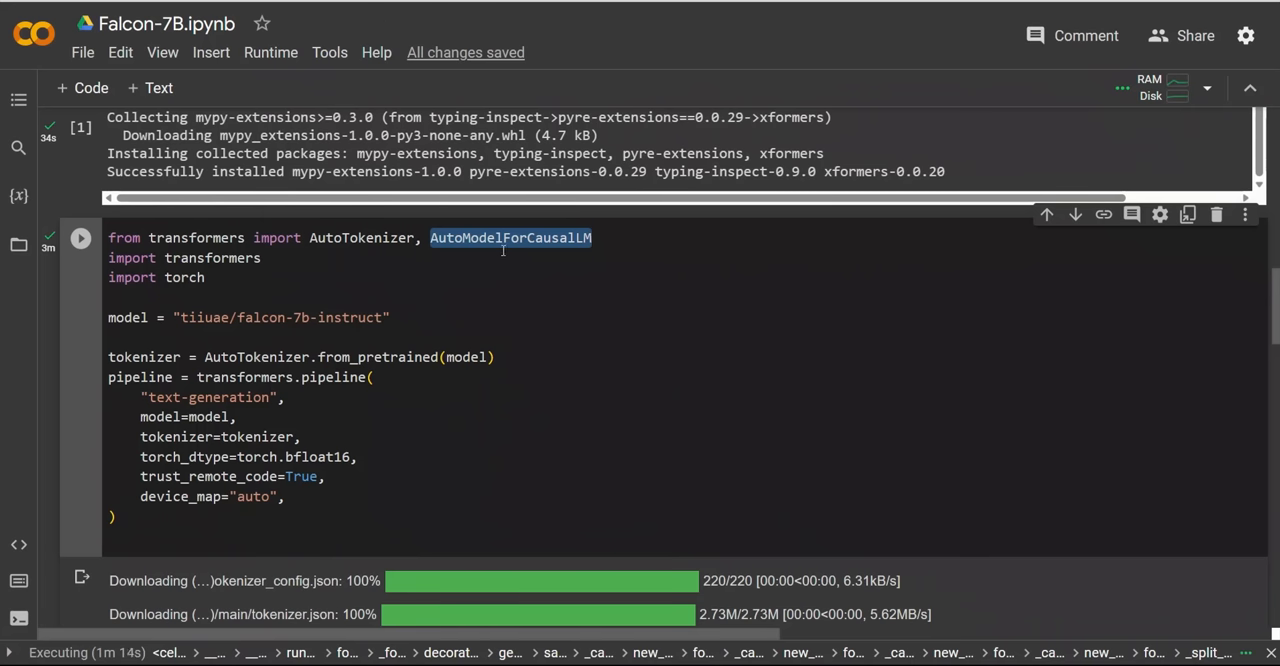
mouse_move(646, 299)
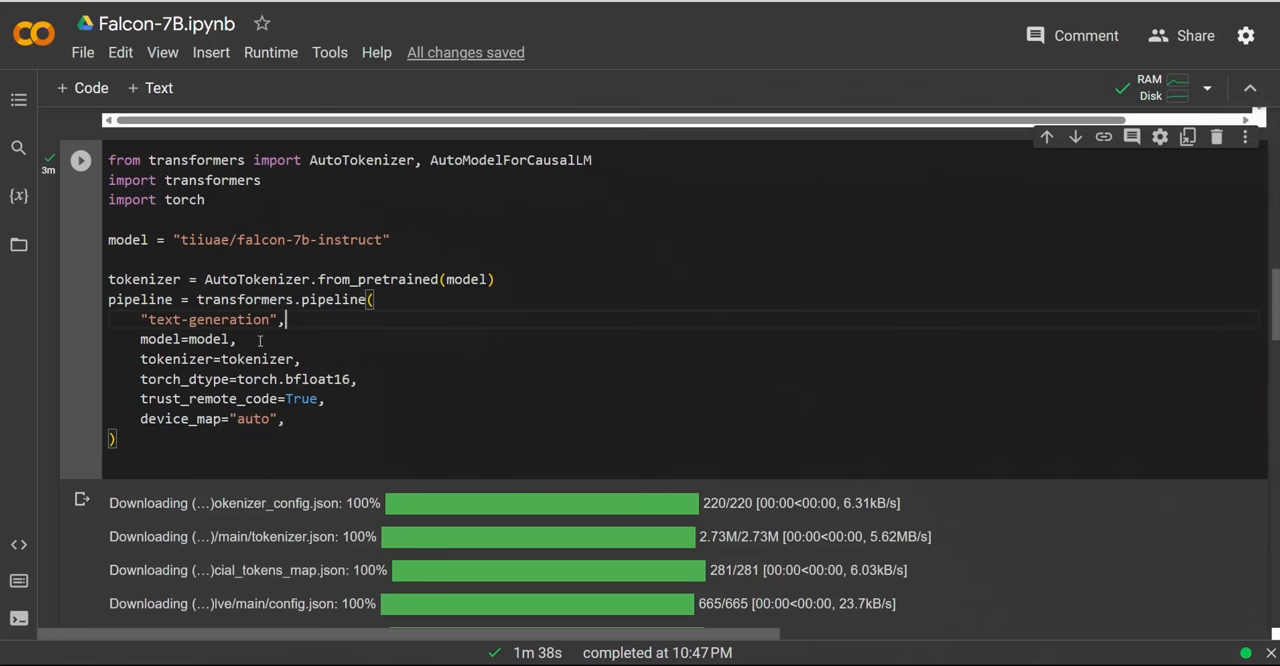
double_click(227, 319)
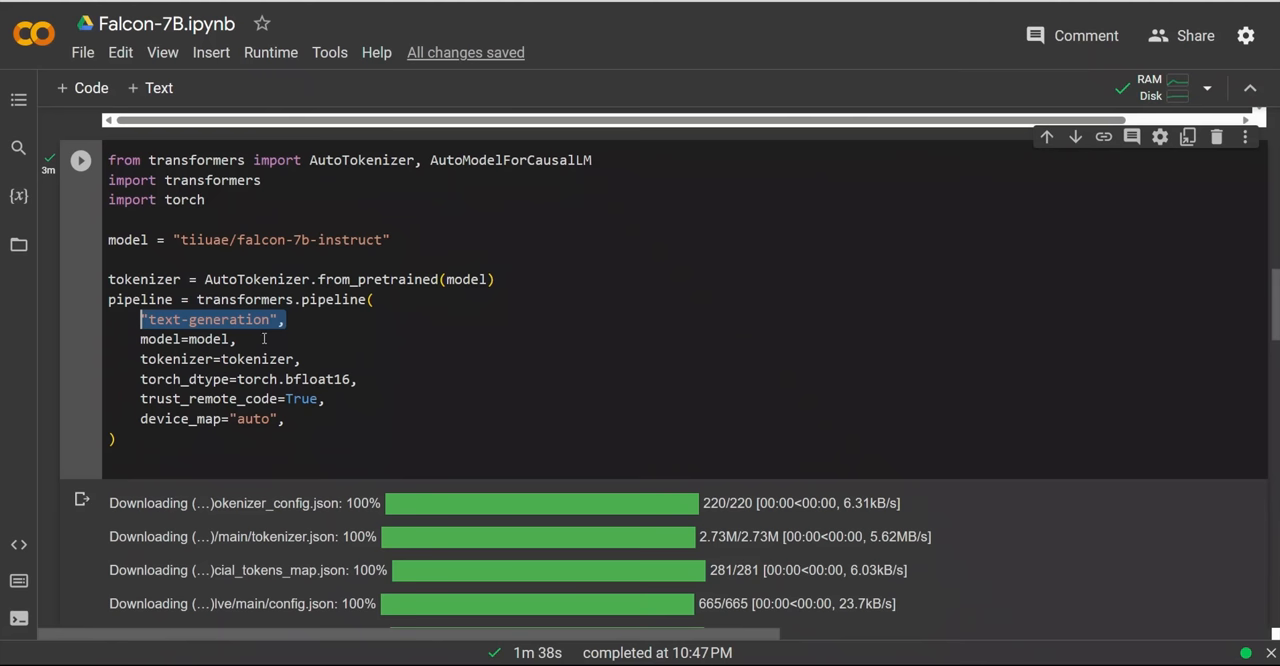
mouse_move(234, 339)
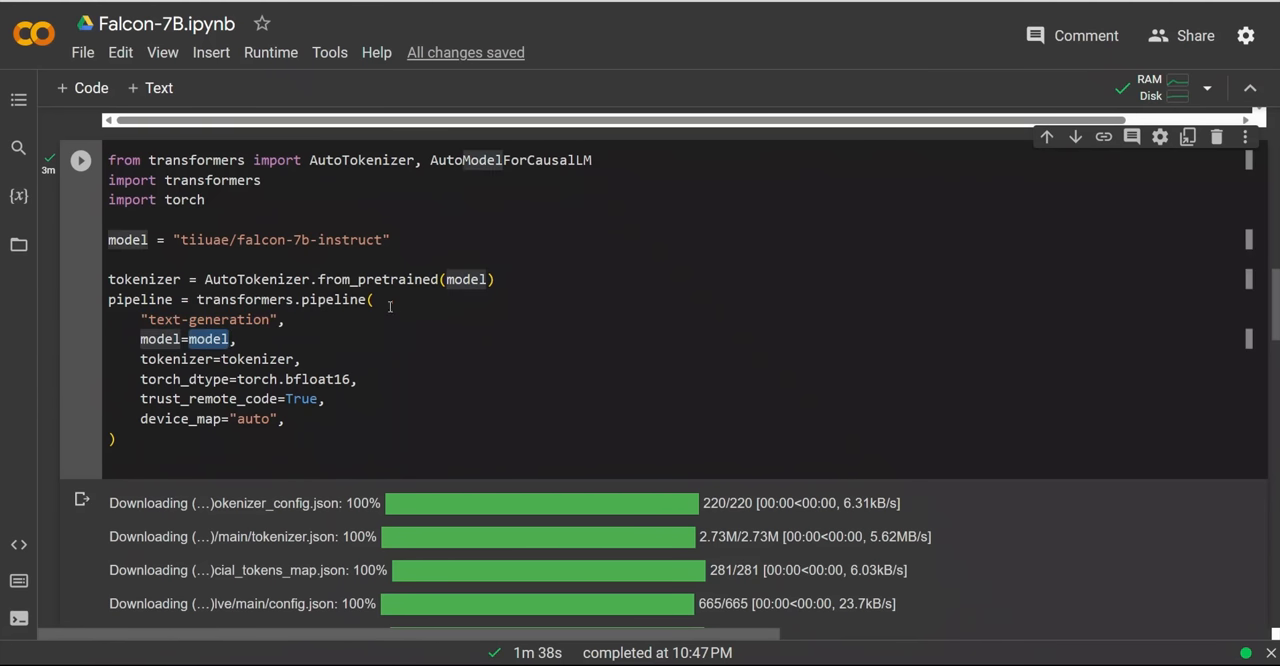
double_click(257, 359)
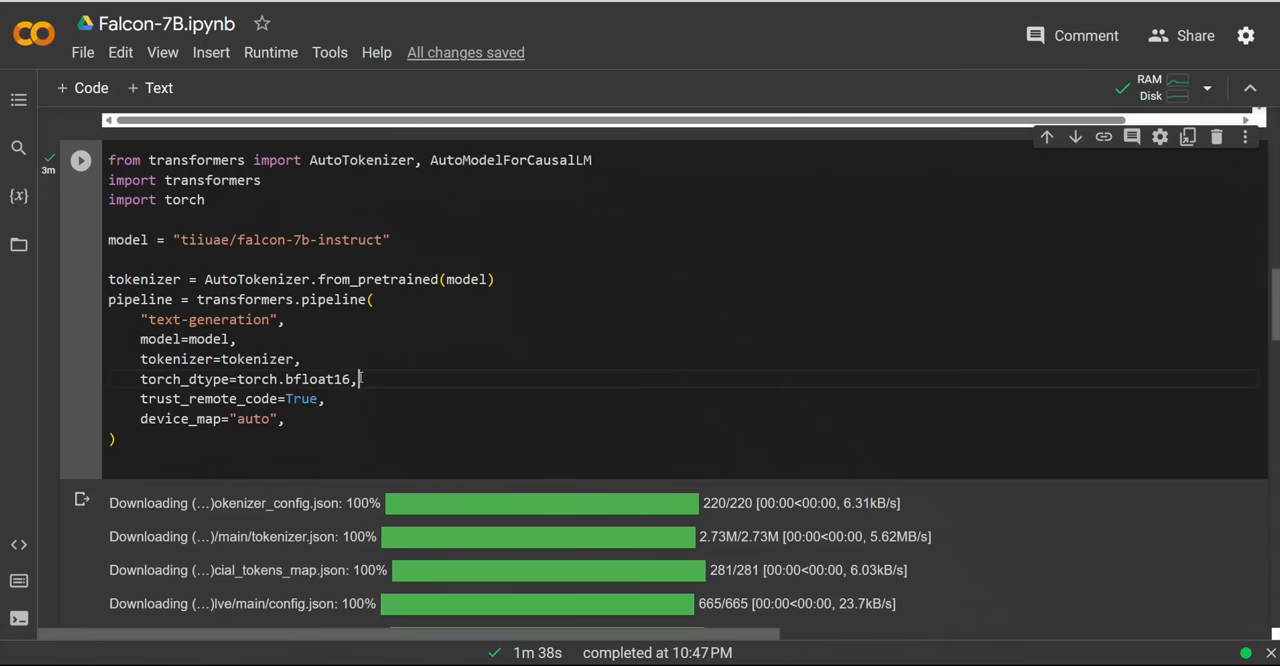
triple_click(245, 379)
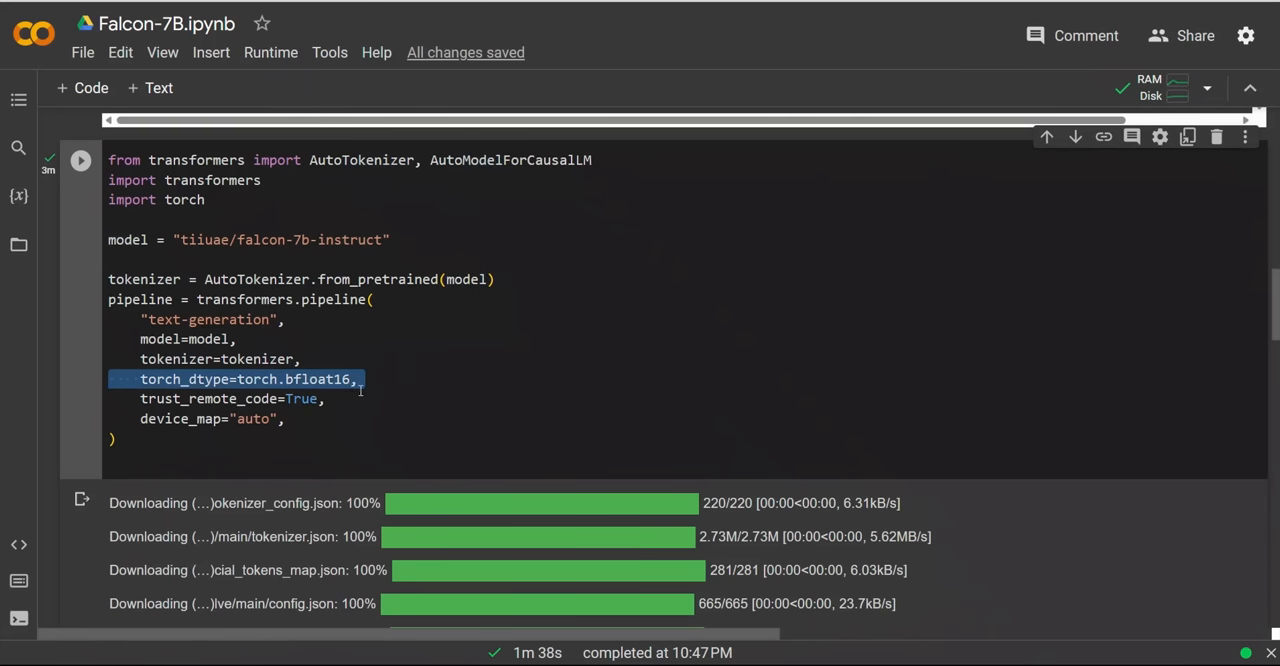
click(333, 379)
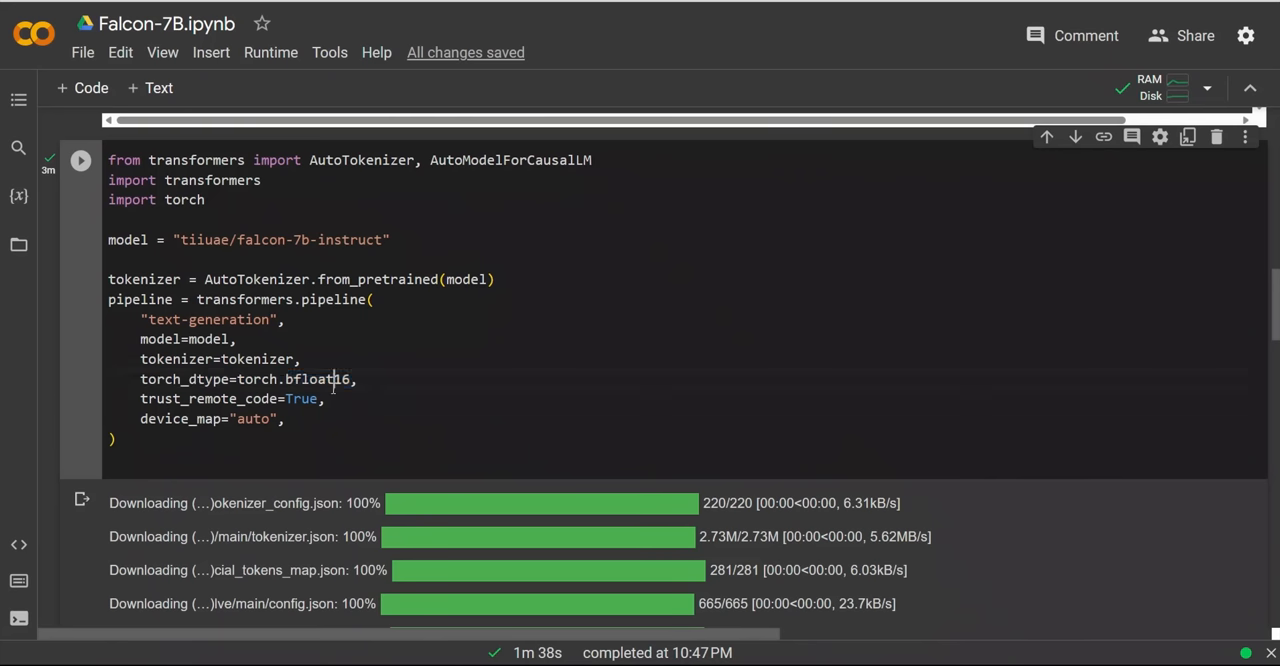
double_click(317, 379)
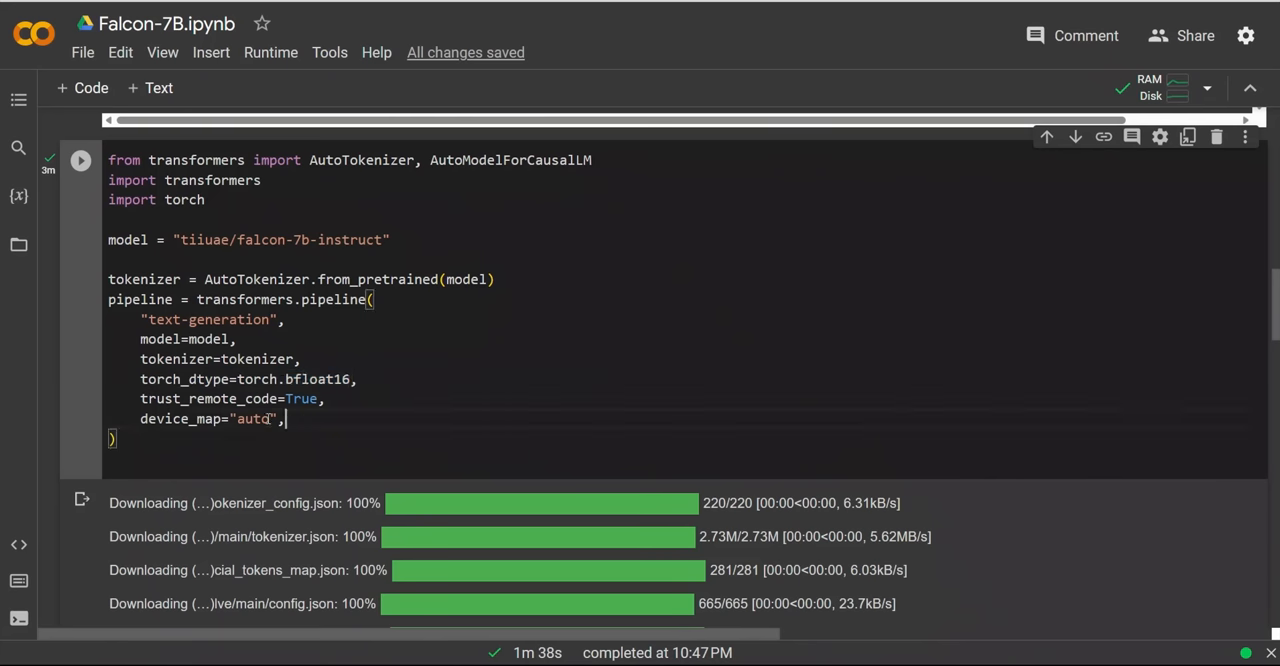
triple_click(210, 418)
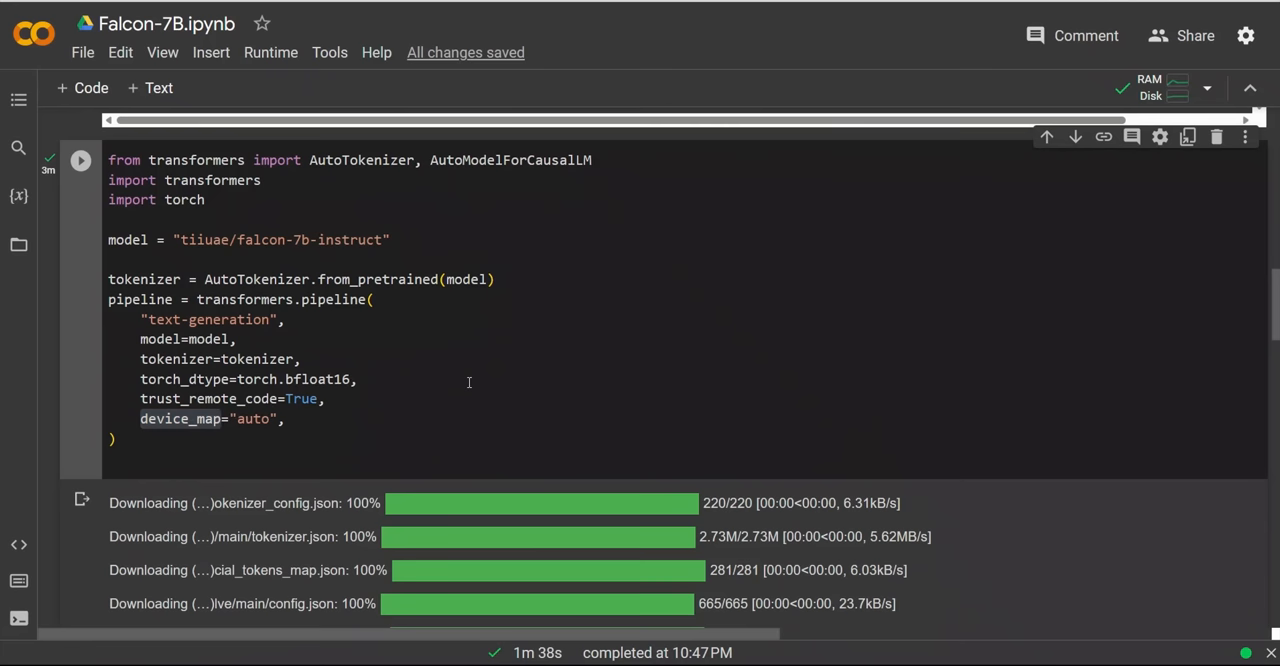
scroll(down, 3)
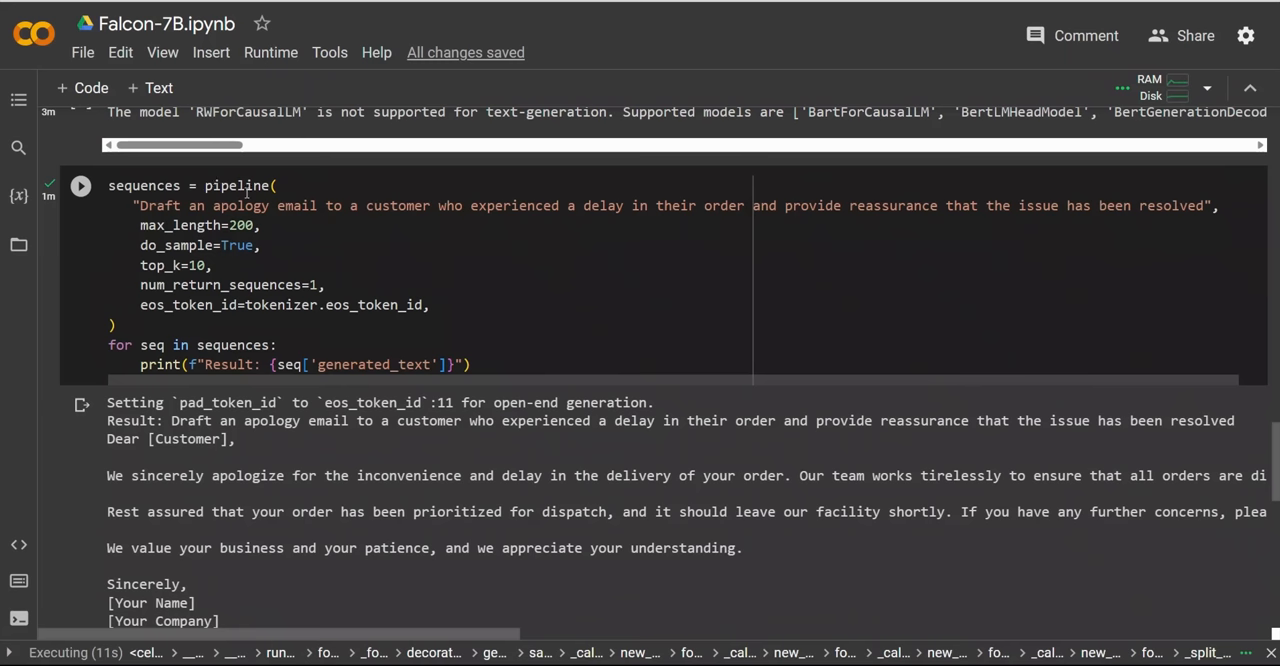
Step: Highlight the apology cell's do_sample, top_k 10 and single-sequence generation settings
double_click(237, 185)
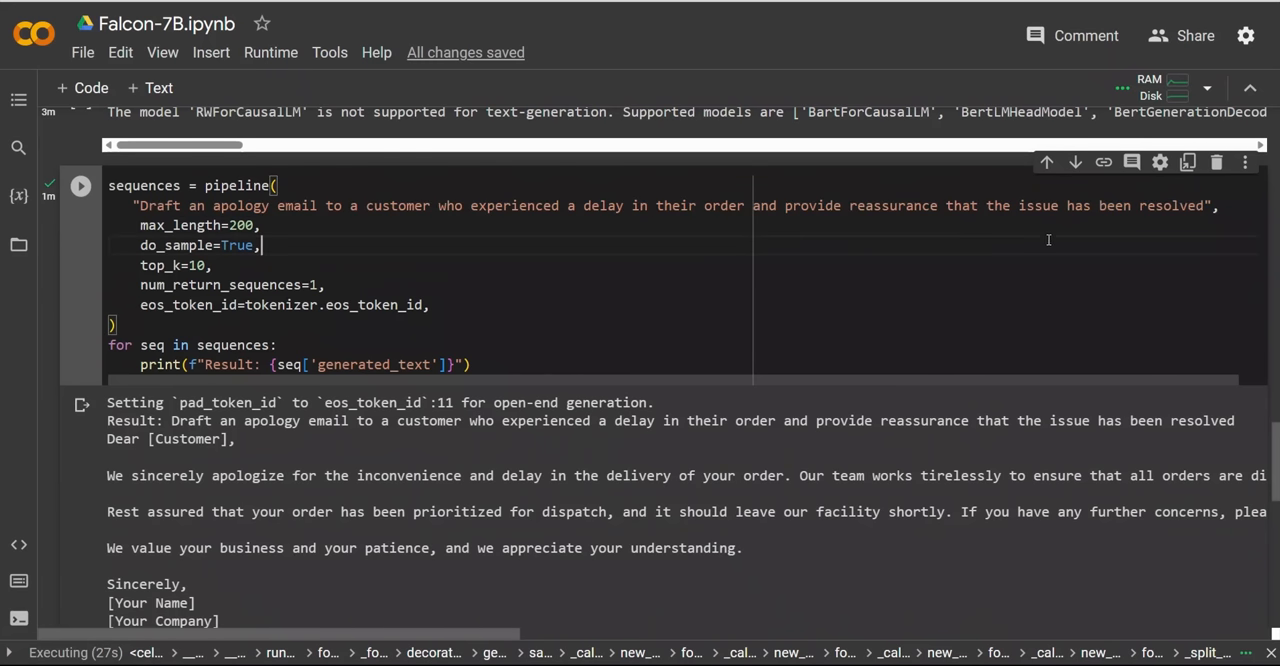
double_click(179, 225)
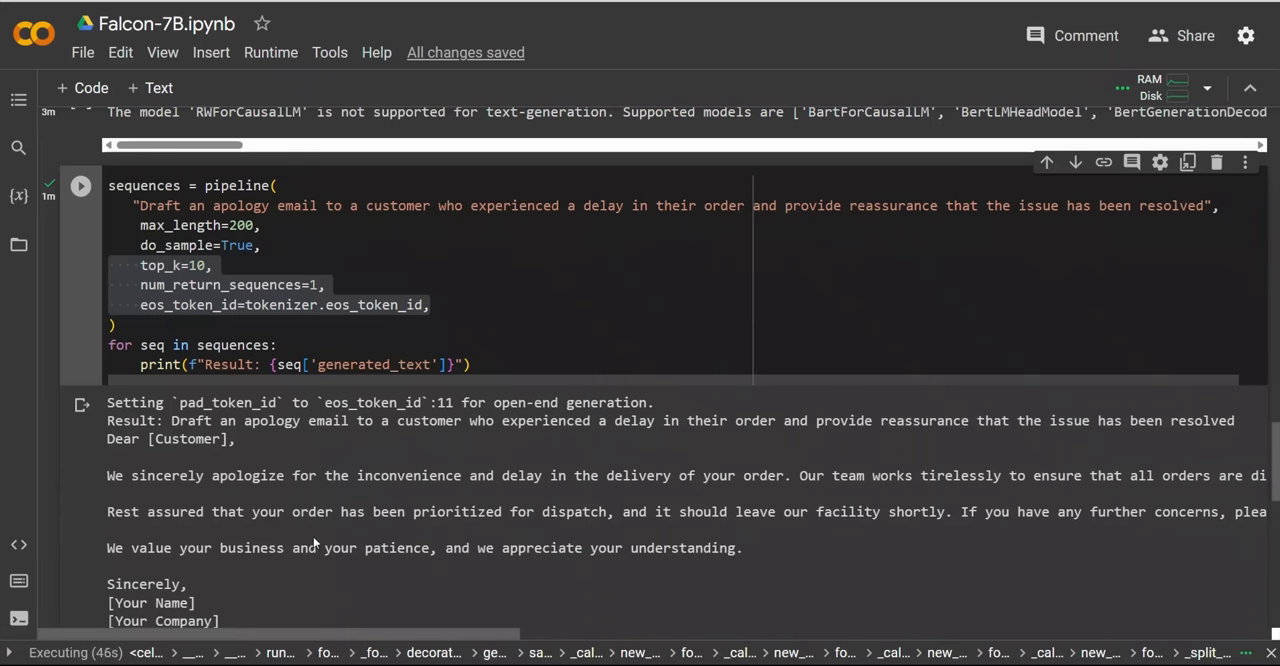
mouse_move(425, 505)
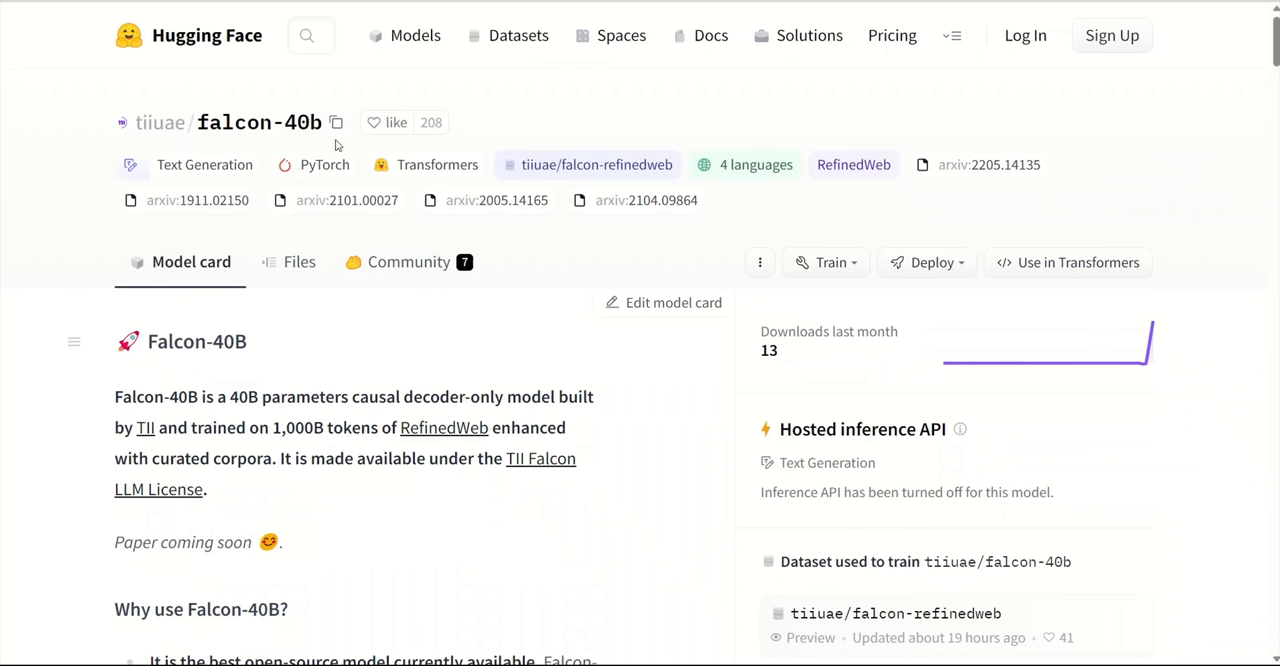
mouse_move(259, 141)
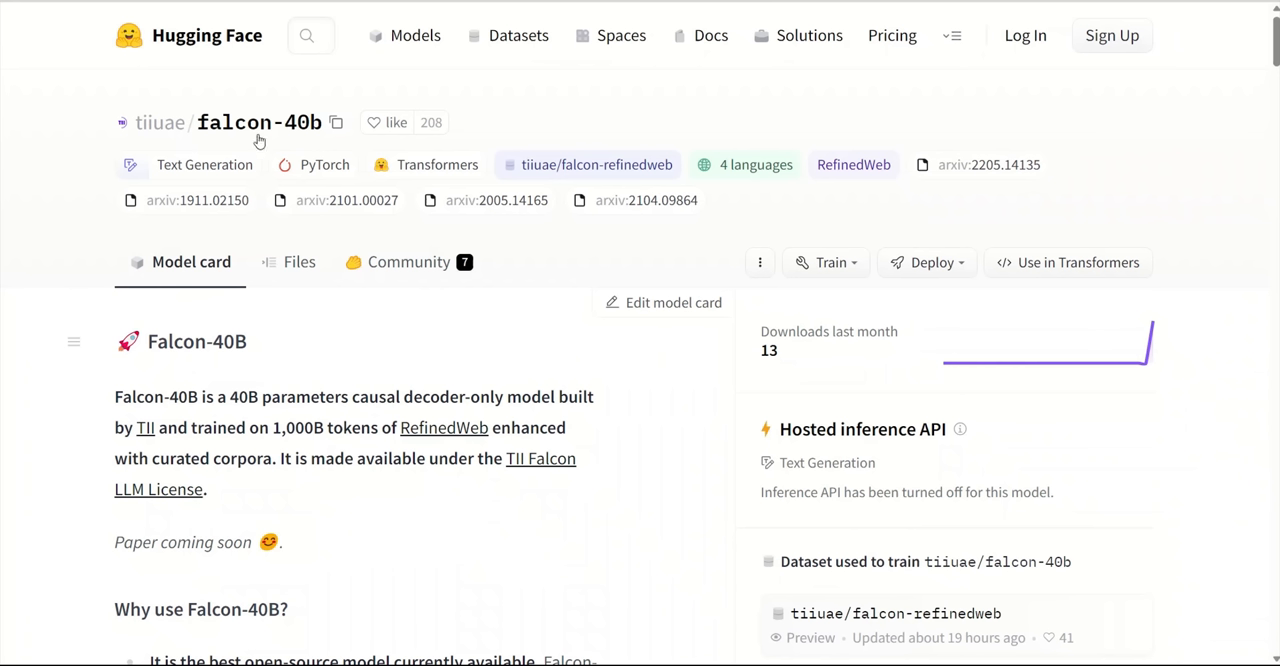
mouse_move(1064, 6)
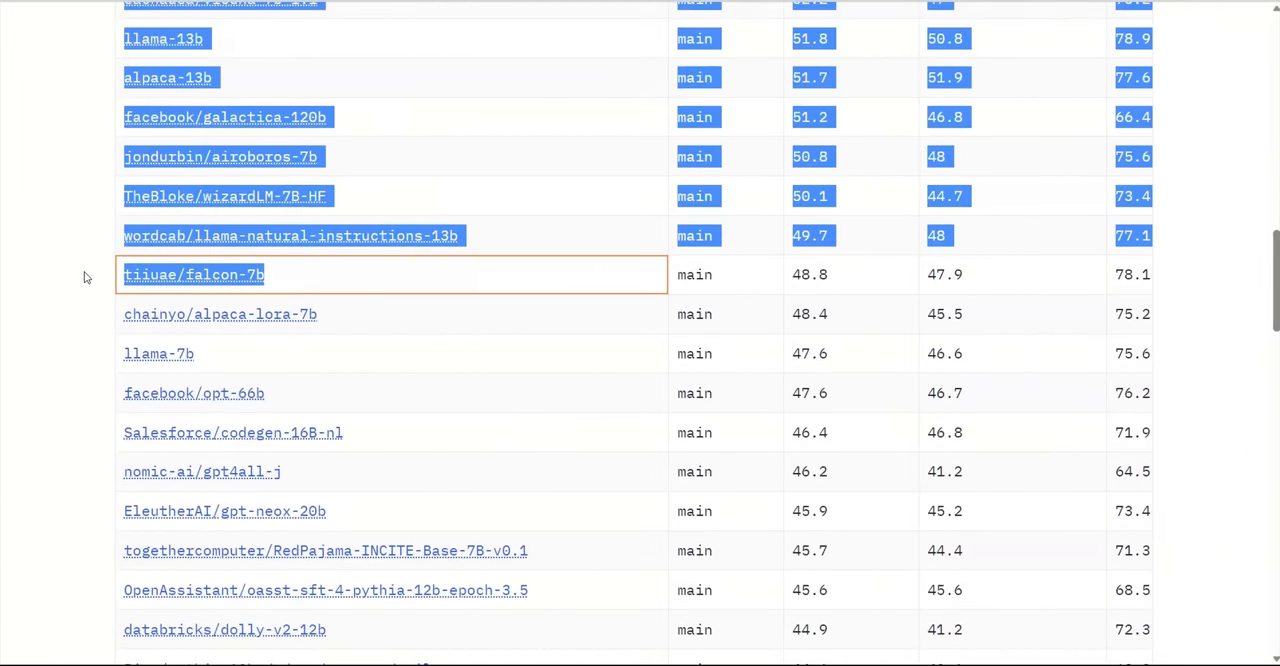
Step: Scroll the Open LLM Leaderboard table down to the tiiuae/falcon-7b row
scroll(down, 3)
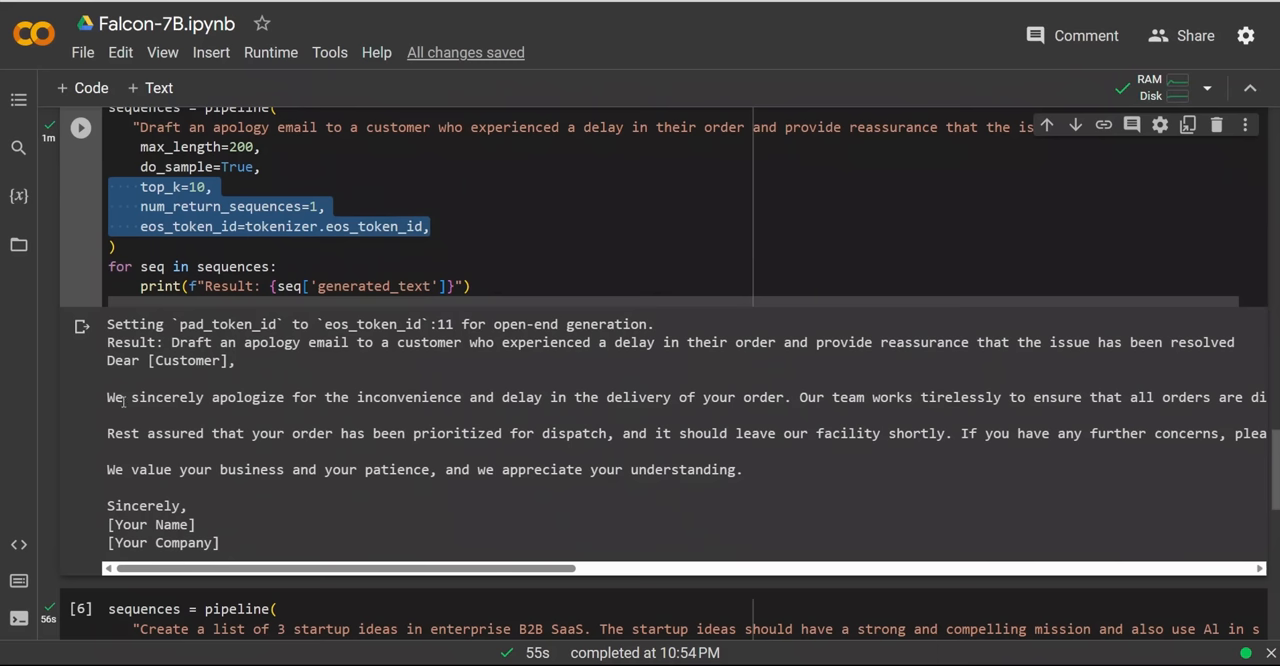
mouse_move(567, 404)
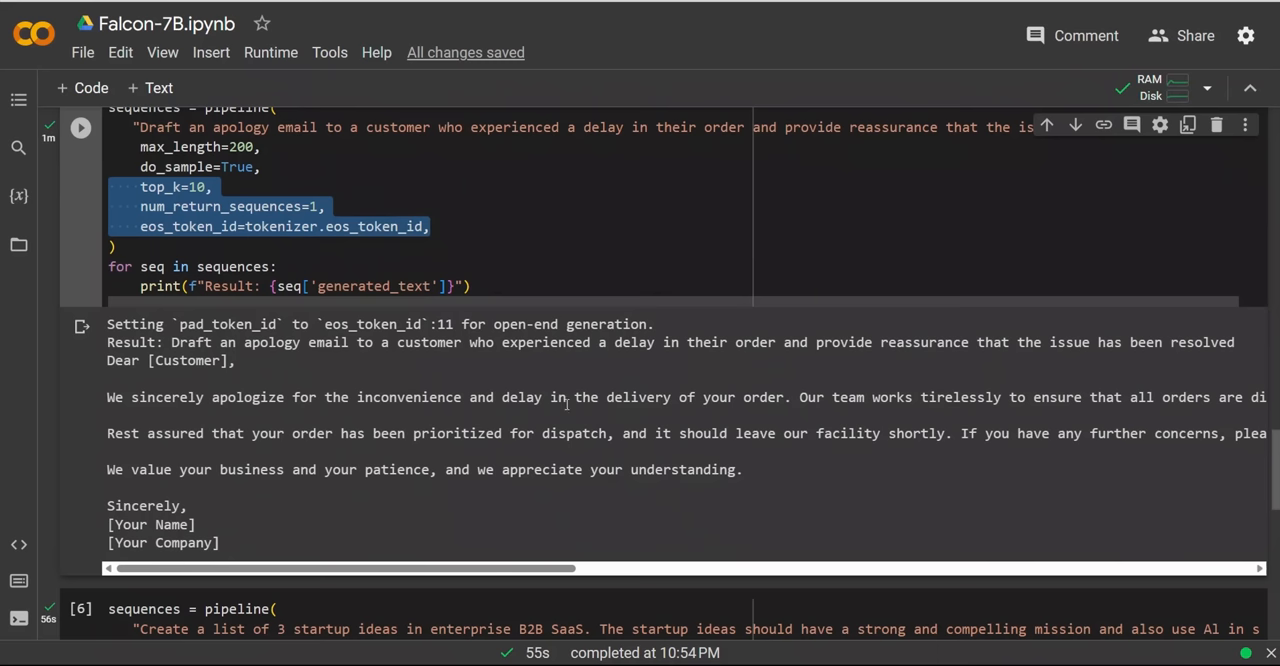
mouse_move(732, 464)
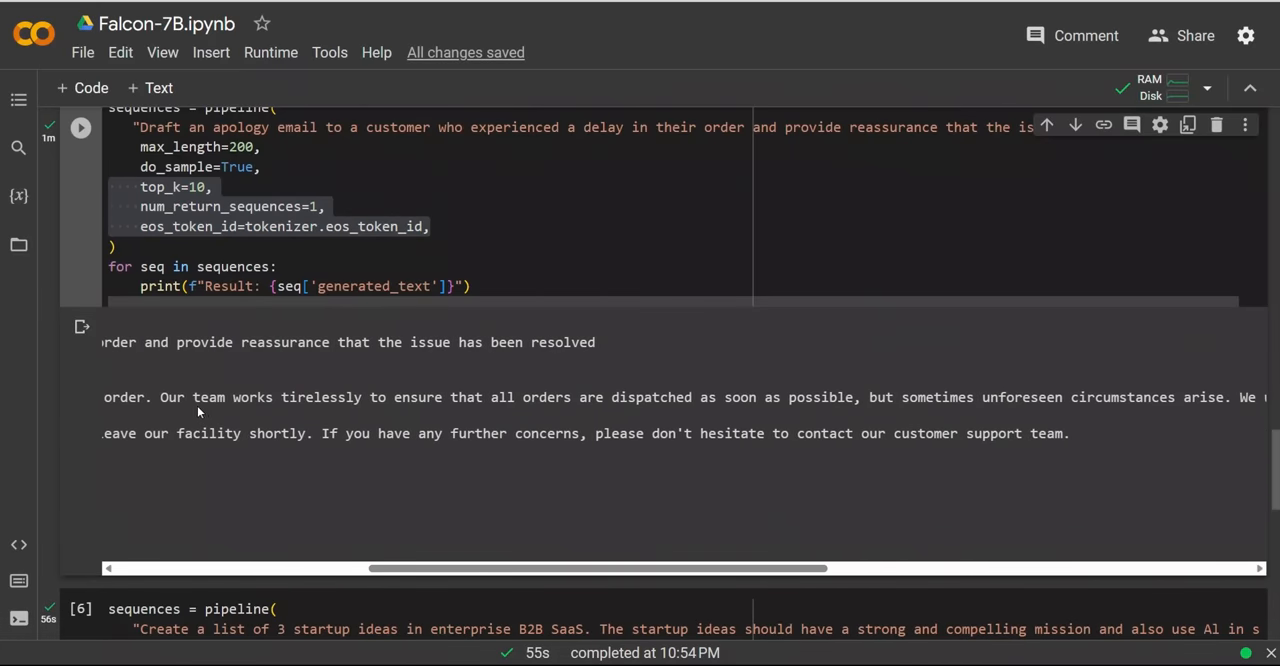
mouse_move(575, 413)
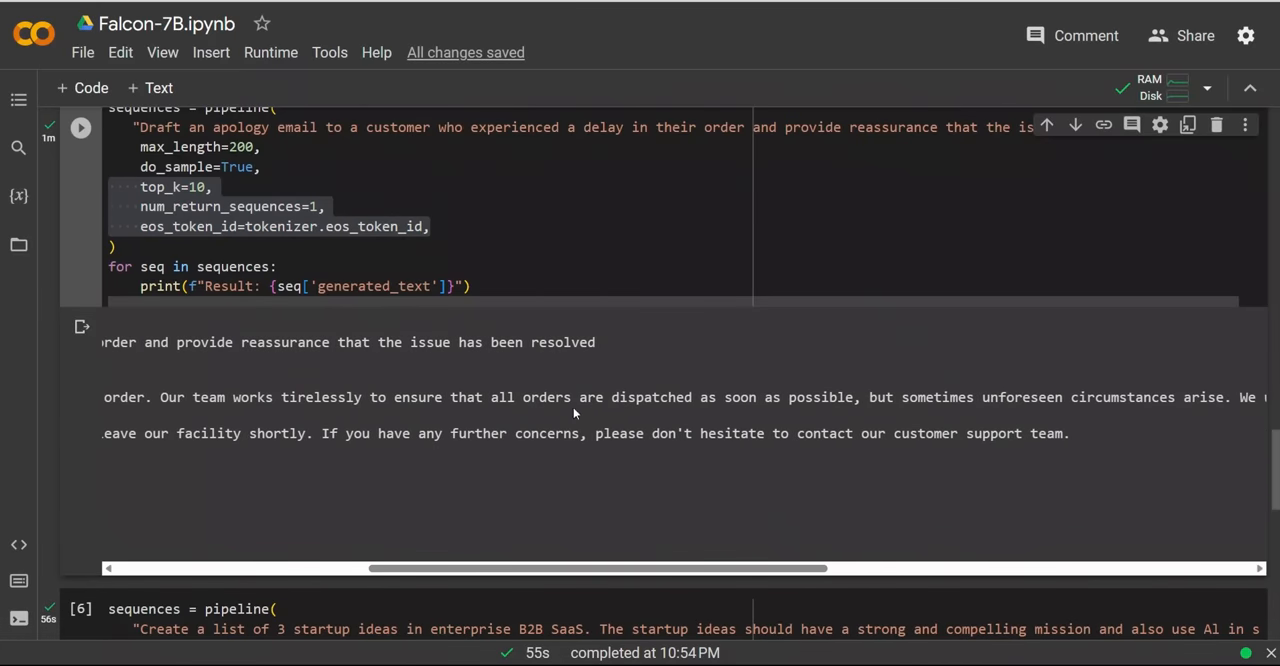
mouse_move(826, 465)
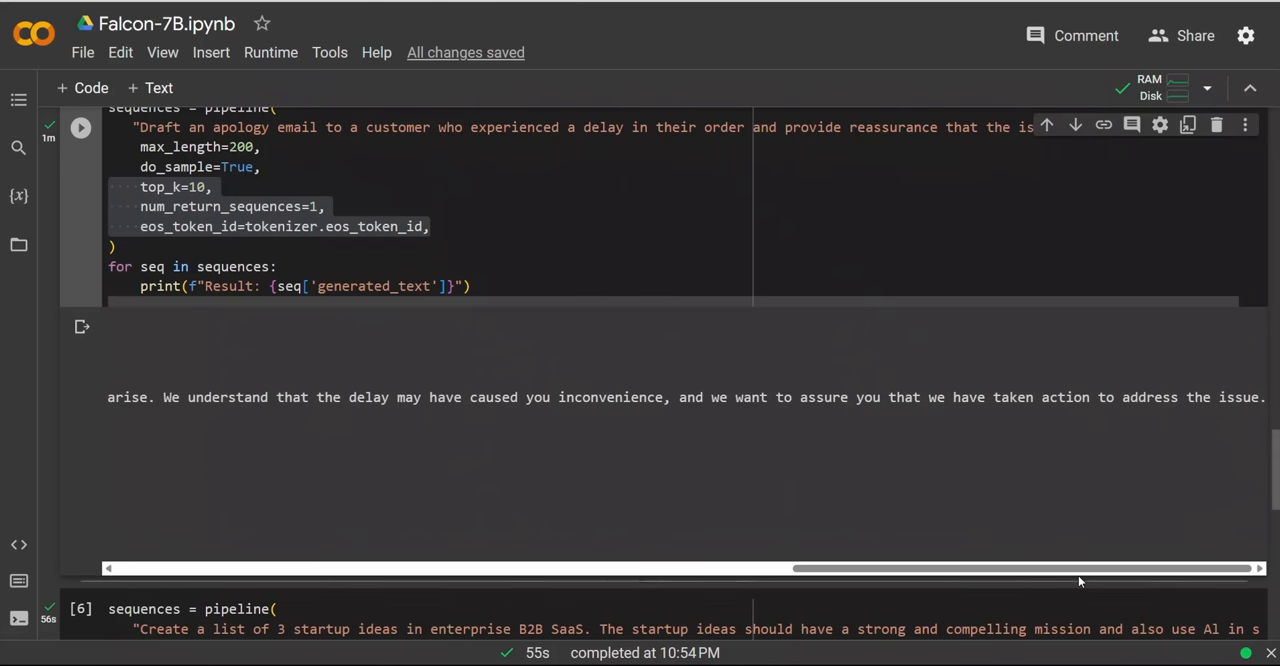
Step: Drag the output scrollbar to read the long lines of the generated text
drag(1050, 568, 810, 568)
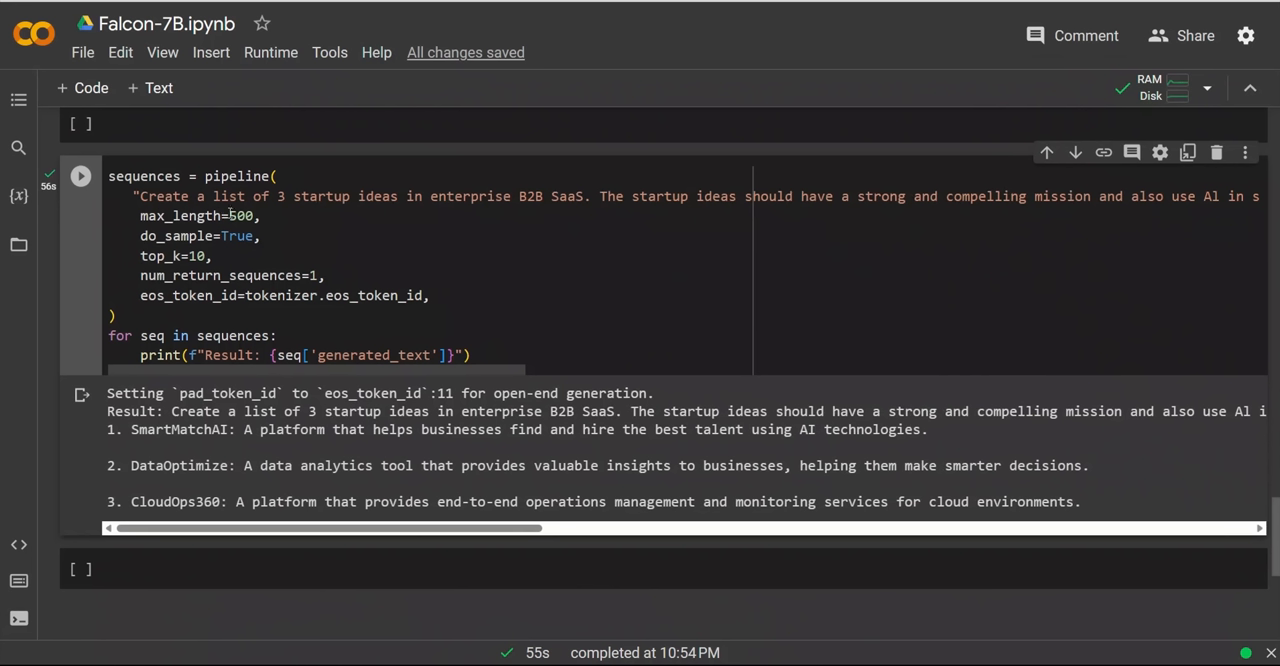
mouse_move(243, 196)
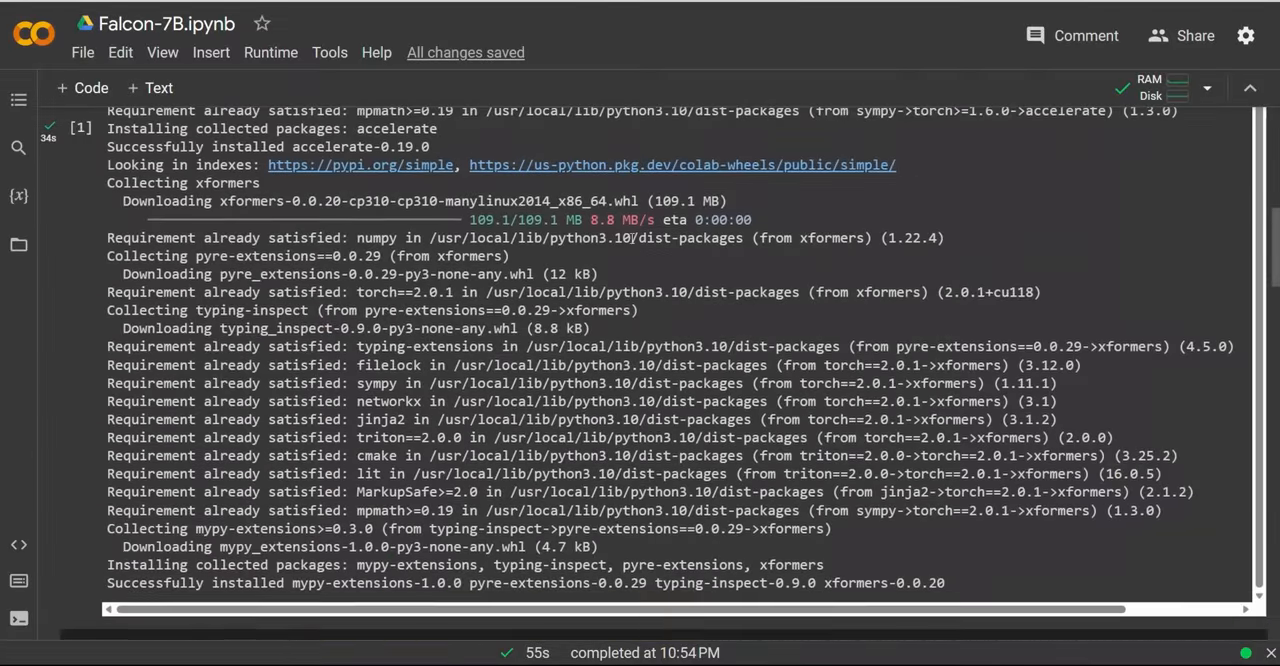
scroll(down, 3)
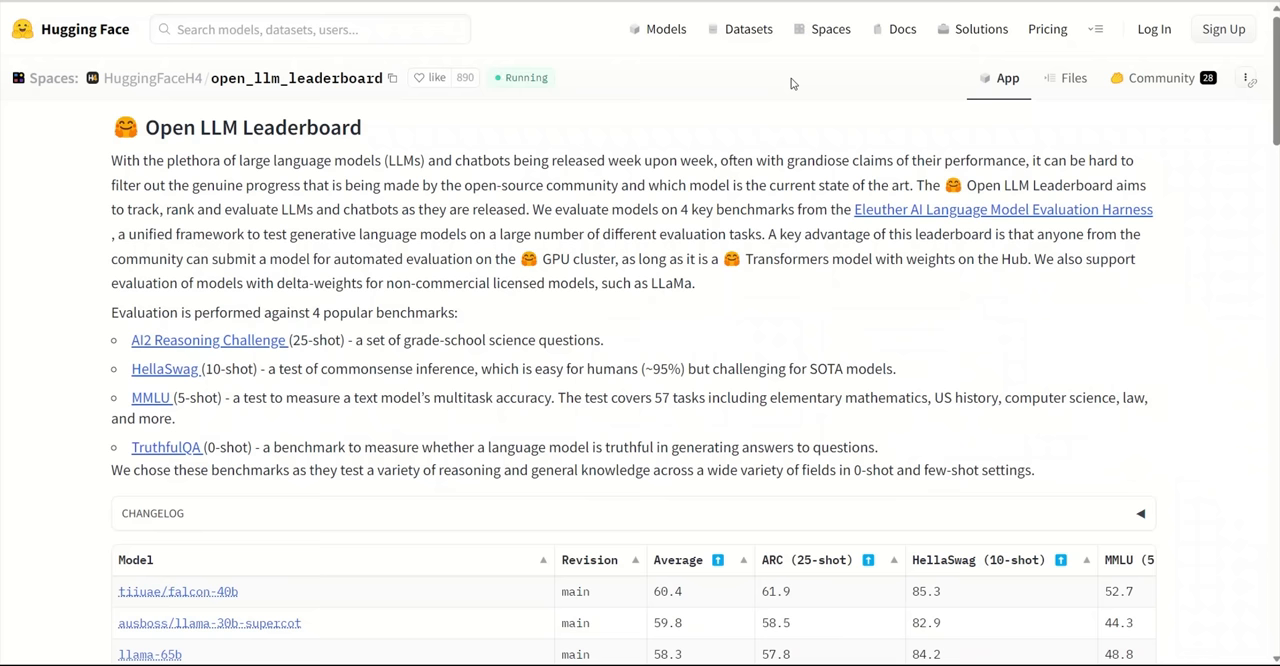
Step: Scroll the leaderboard table down to tiiuae/falcon-7b's row with its 48.8 average
scroll(down, 3)
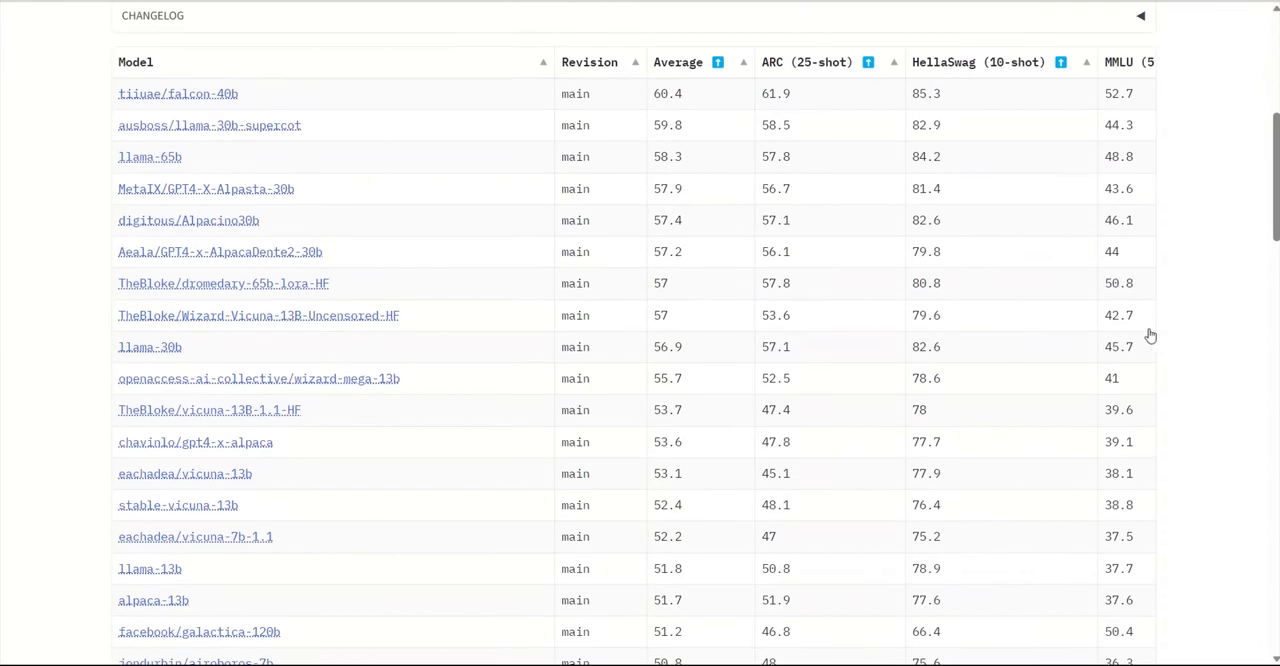
scroll(down, 3)
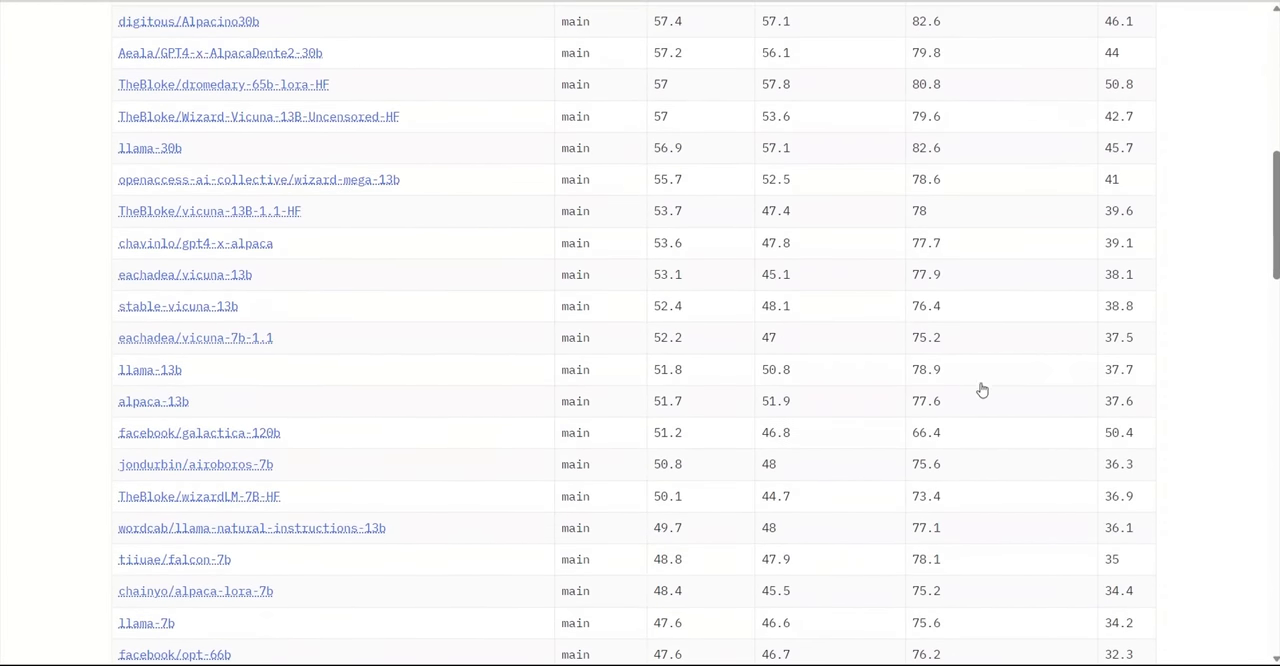